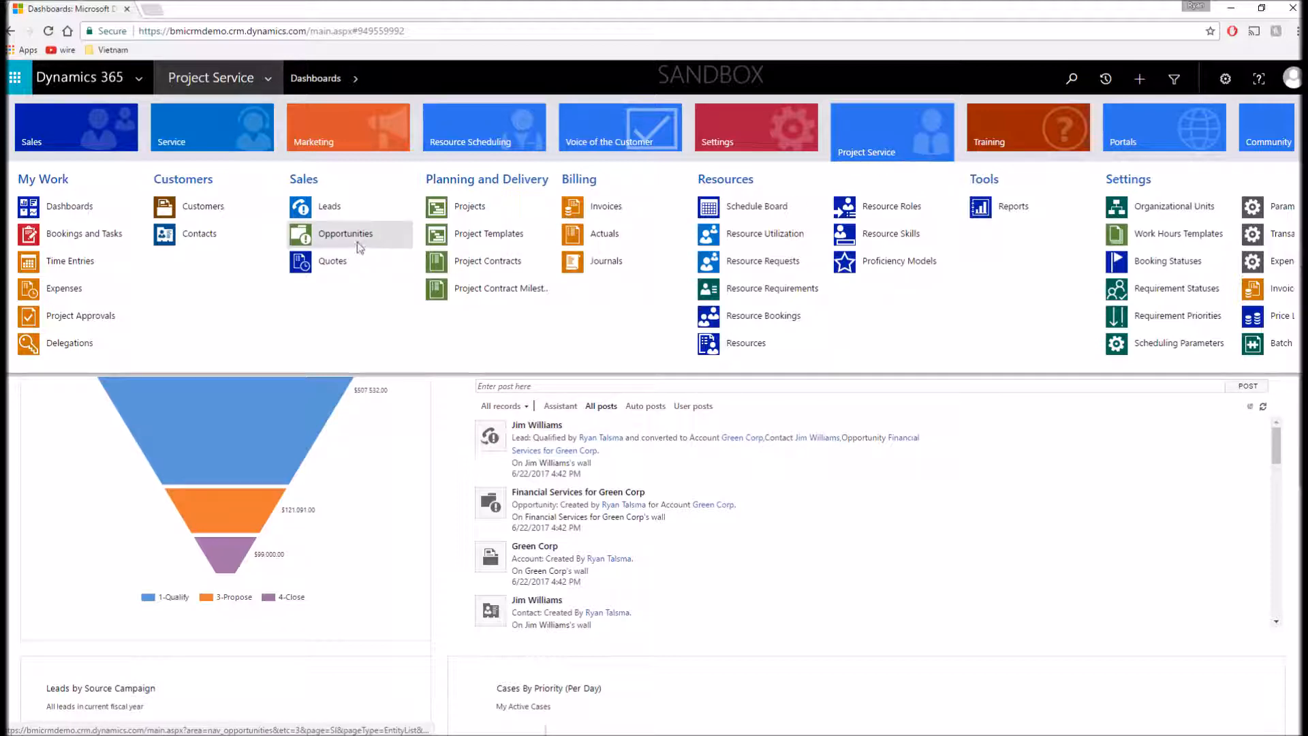
Open the Managed IT Services & On-site Tech Support opportunity and scroll to its $52,500 won quote.
left_click(345, 233)
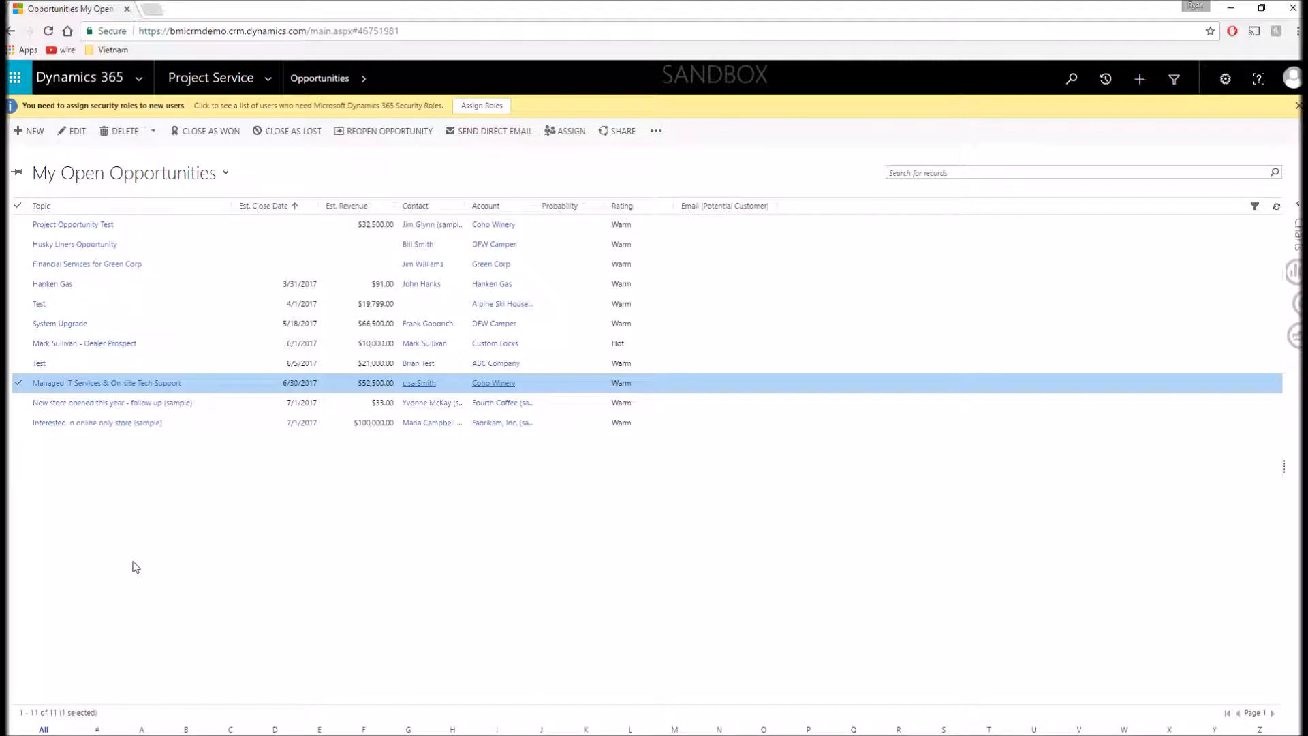
mouse_move(220, 504)
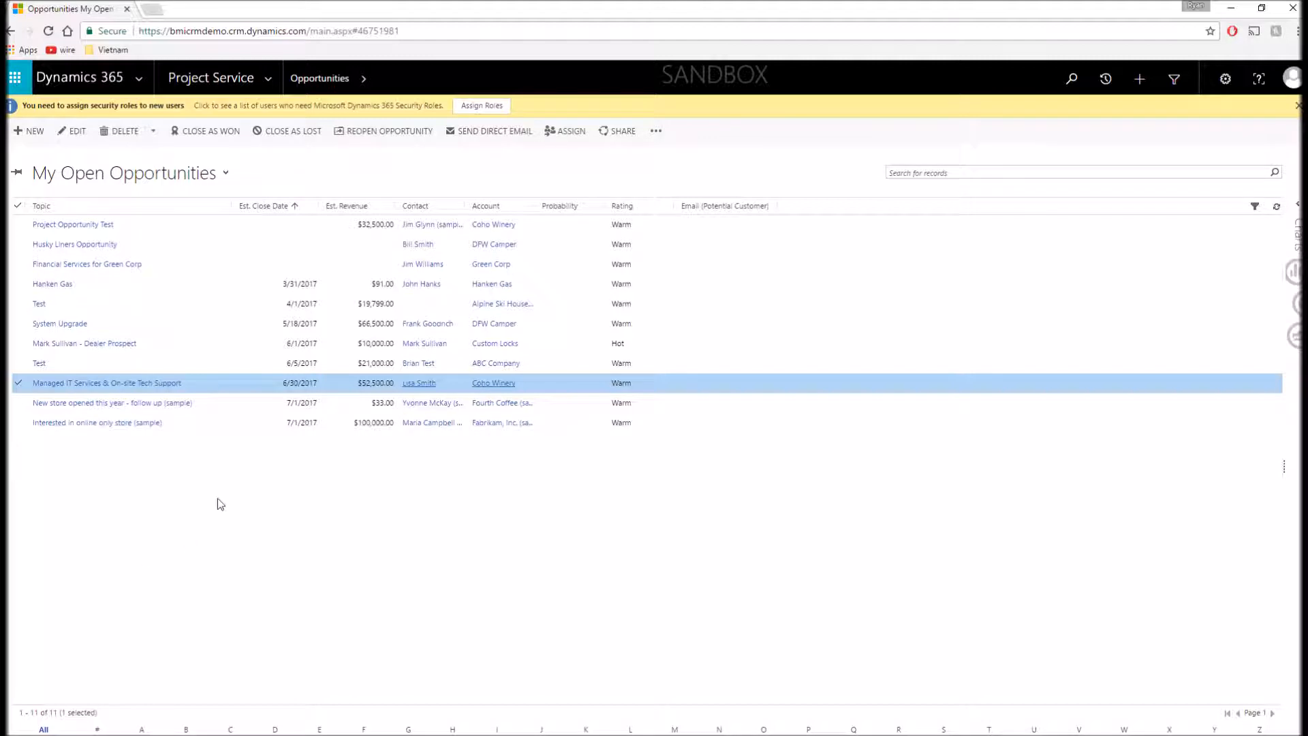
double_click(107, 383)
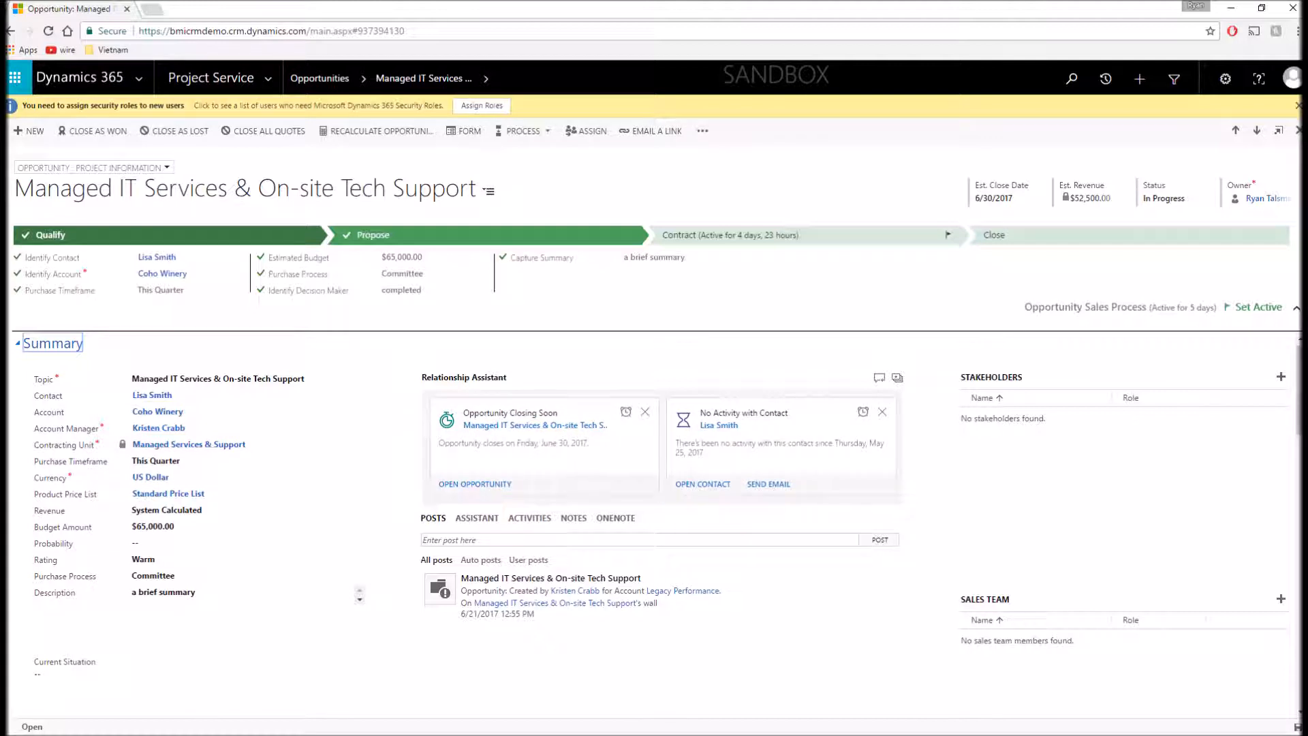
scroll("down", 3)
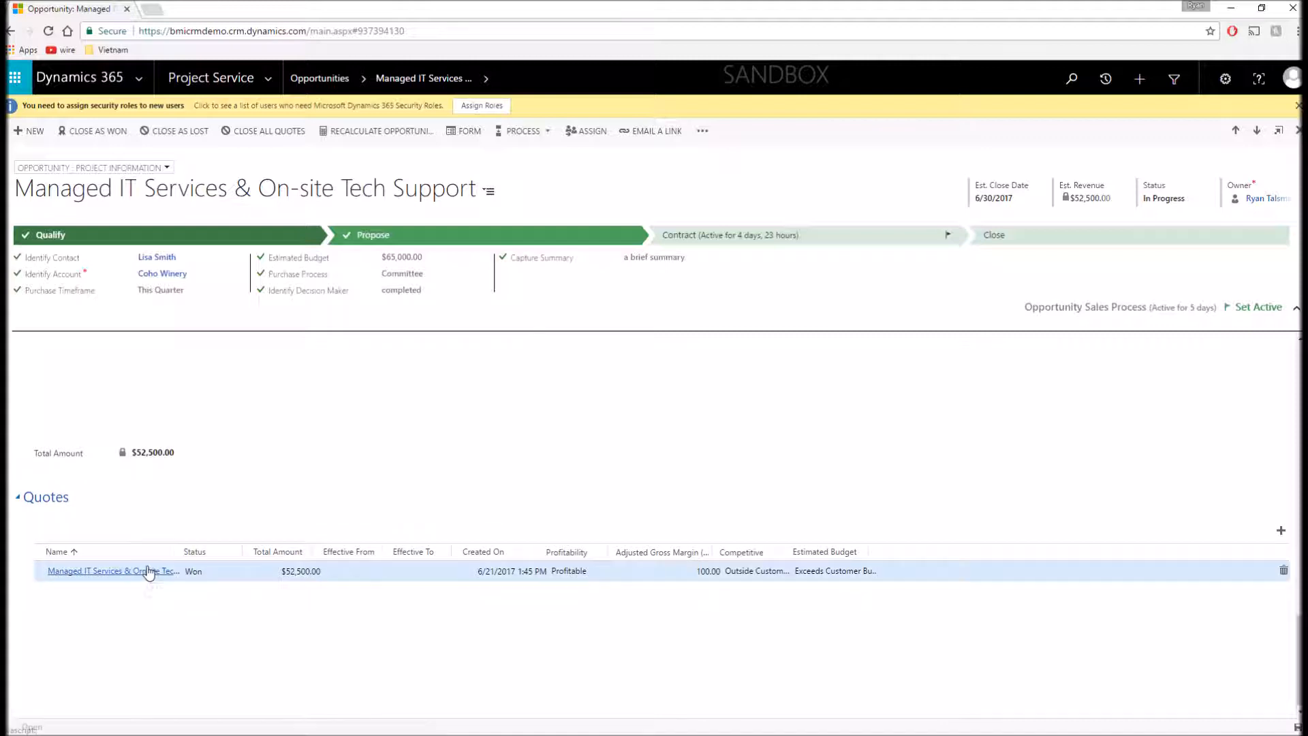
Open the opportunity's won quote and scroll through its details.
left_click(112, 571)
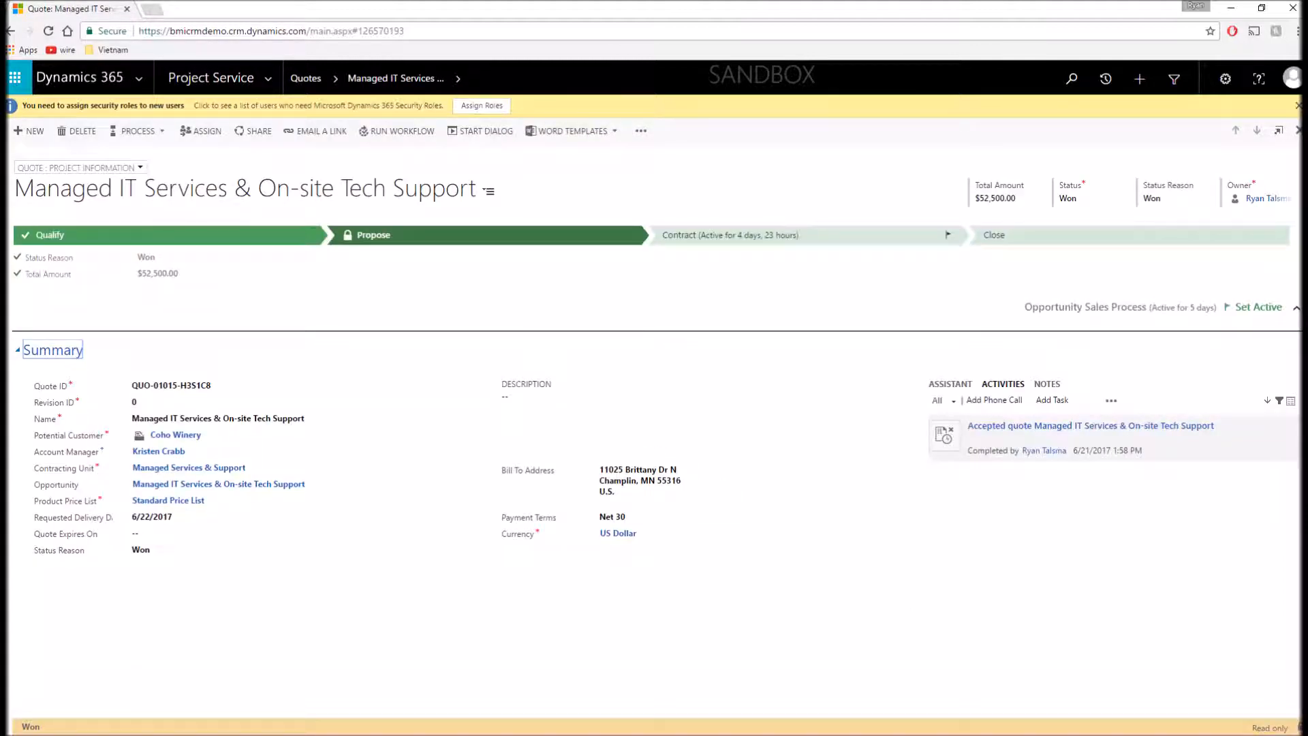
scroll("down", 3)
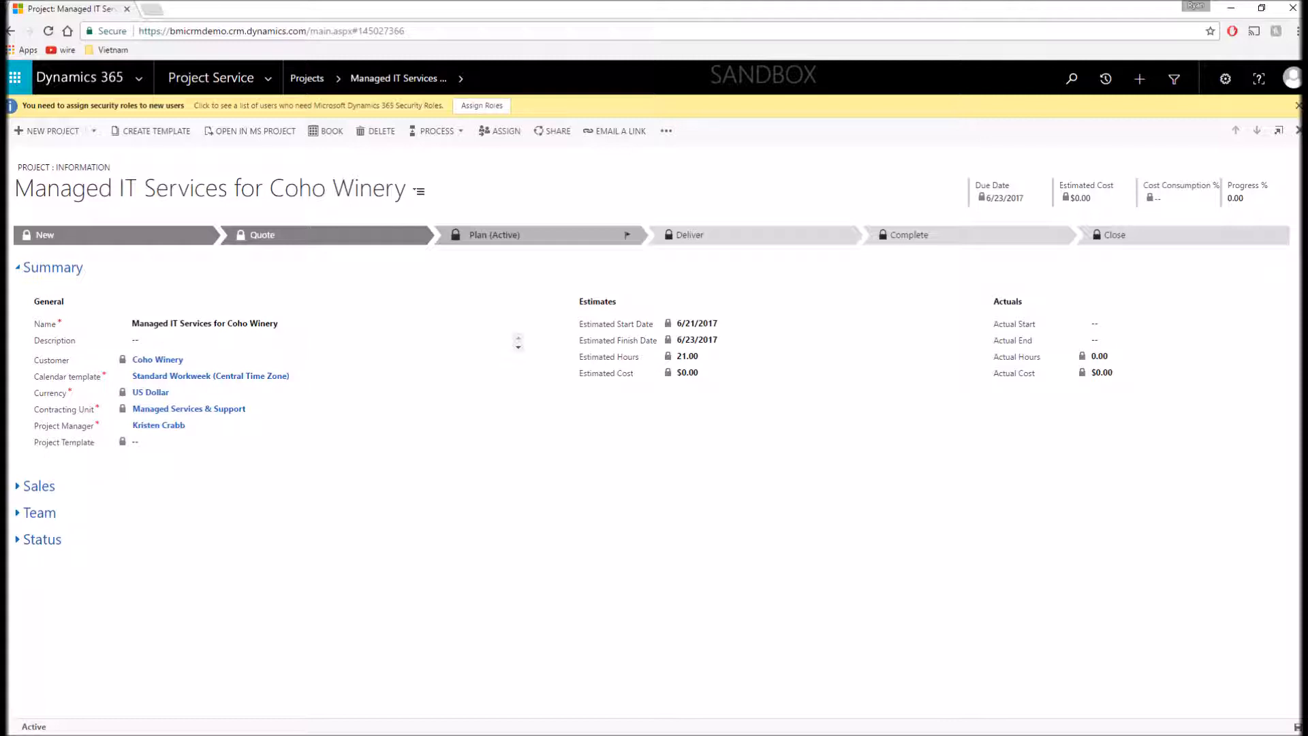
Expand the Coho Winery task schedule and assign the first listed resource to the Team Member role.
left_click(40, 512)
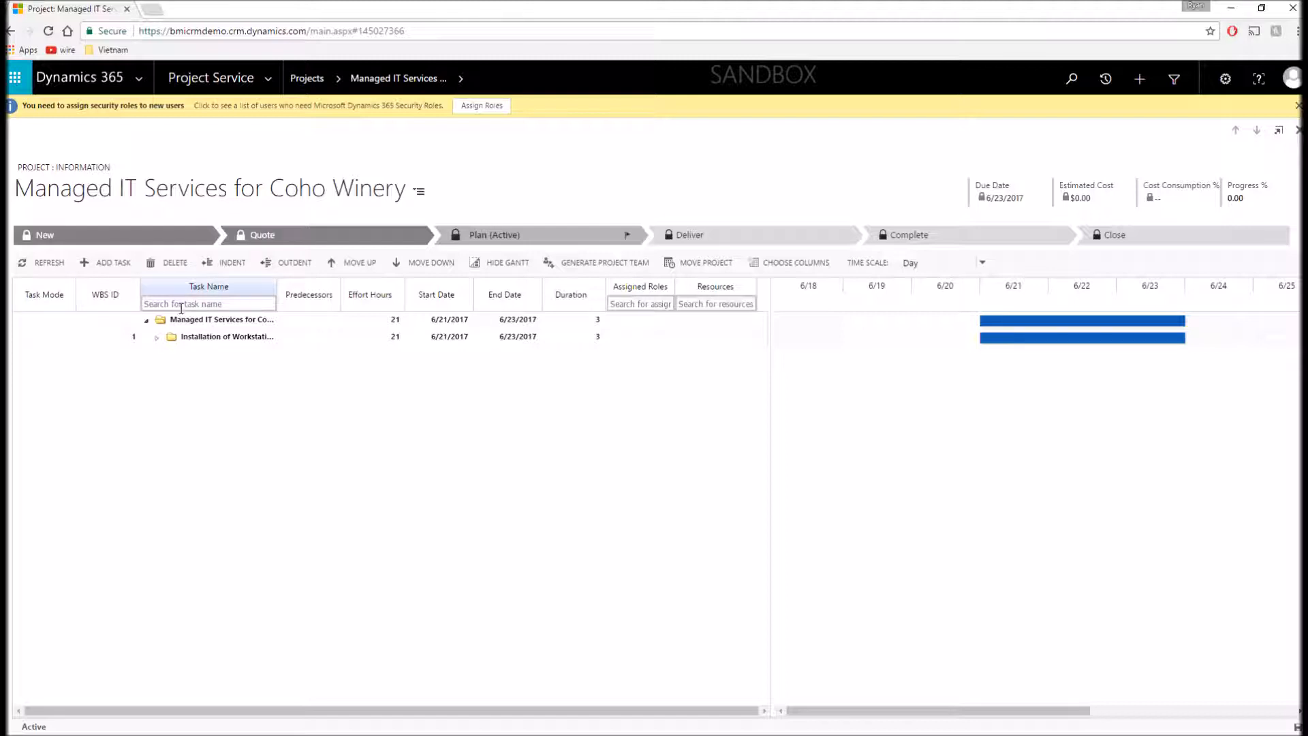
left_click(156, 336)
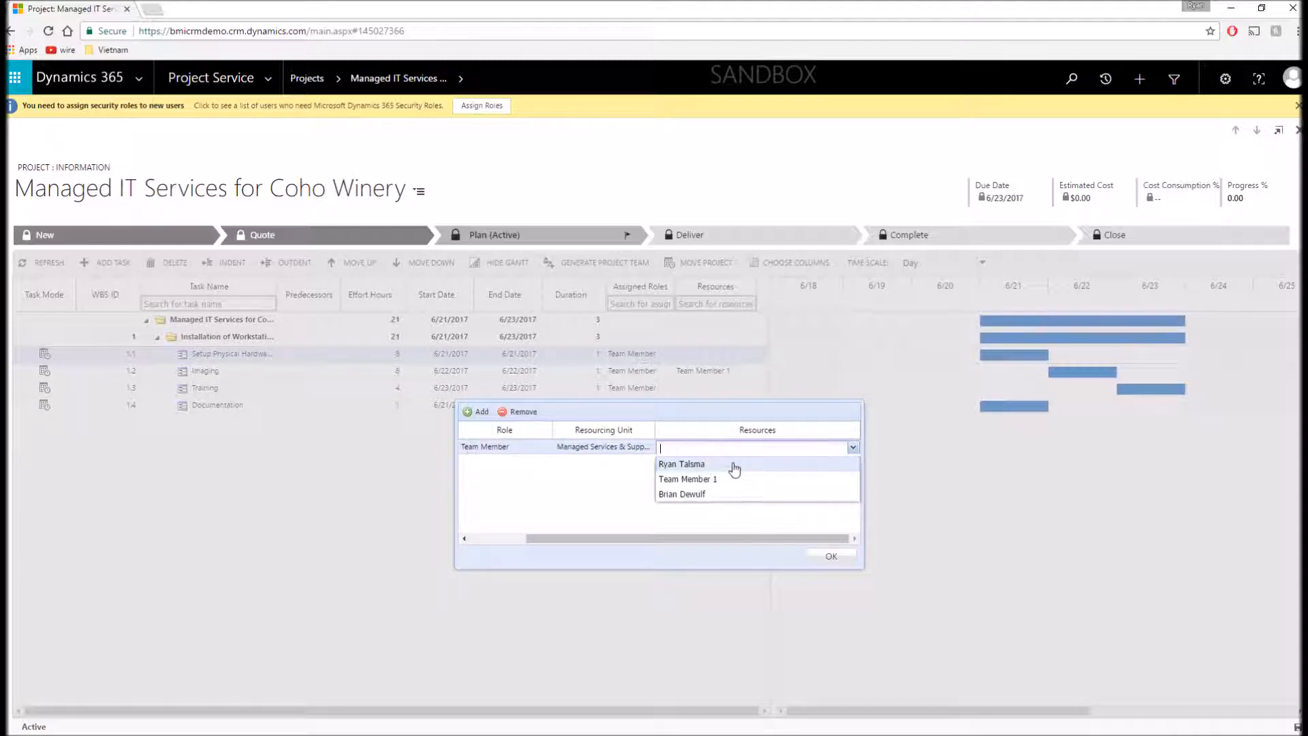
left_click(681, 464)
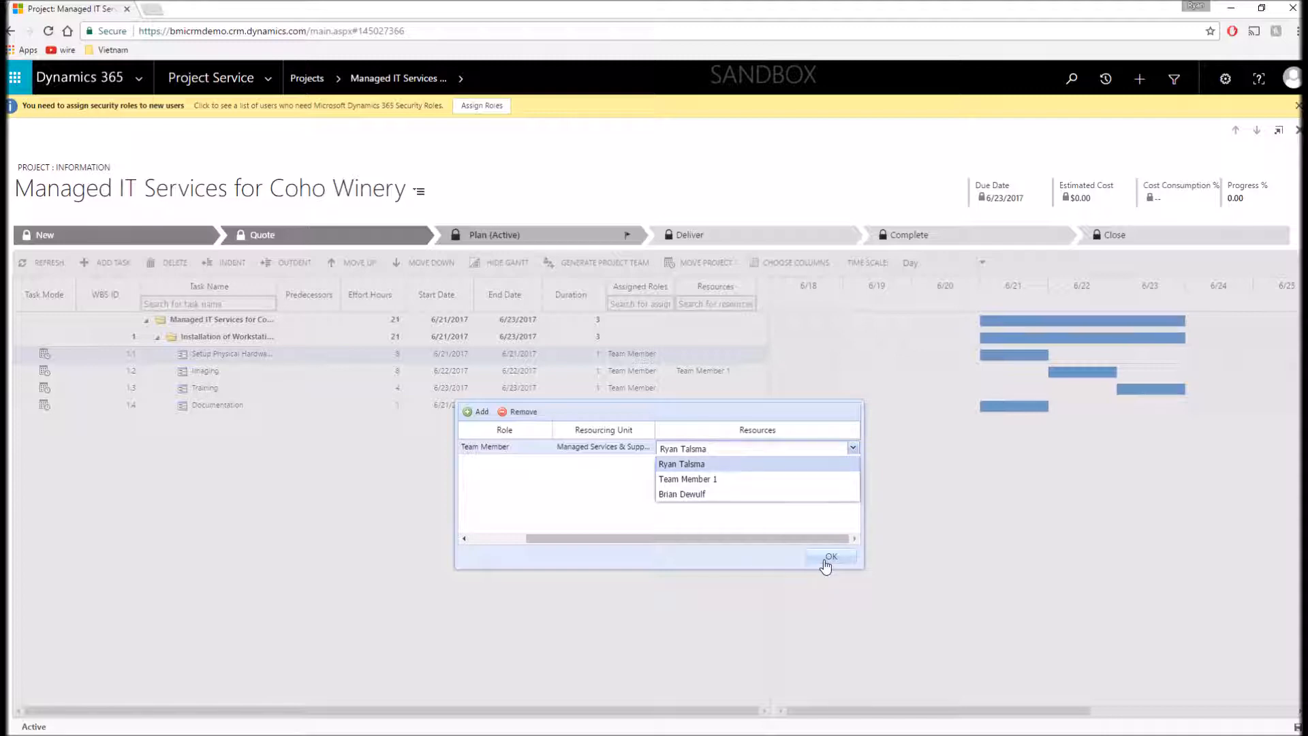
left_click(829, 558)
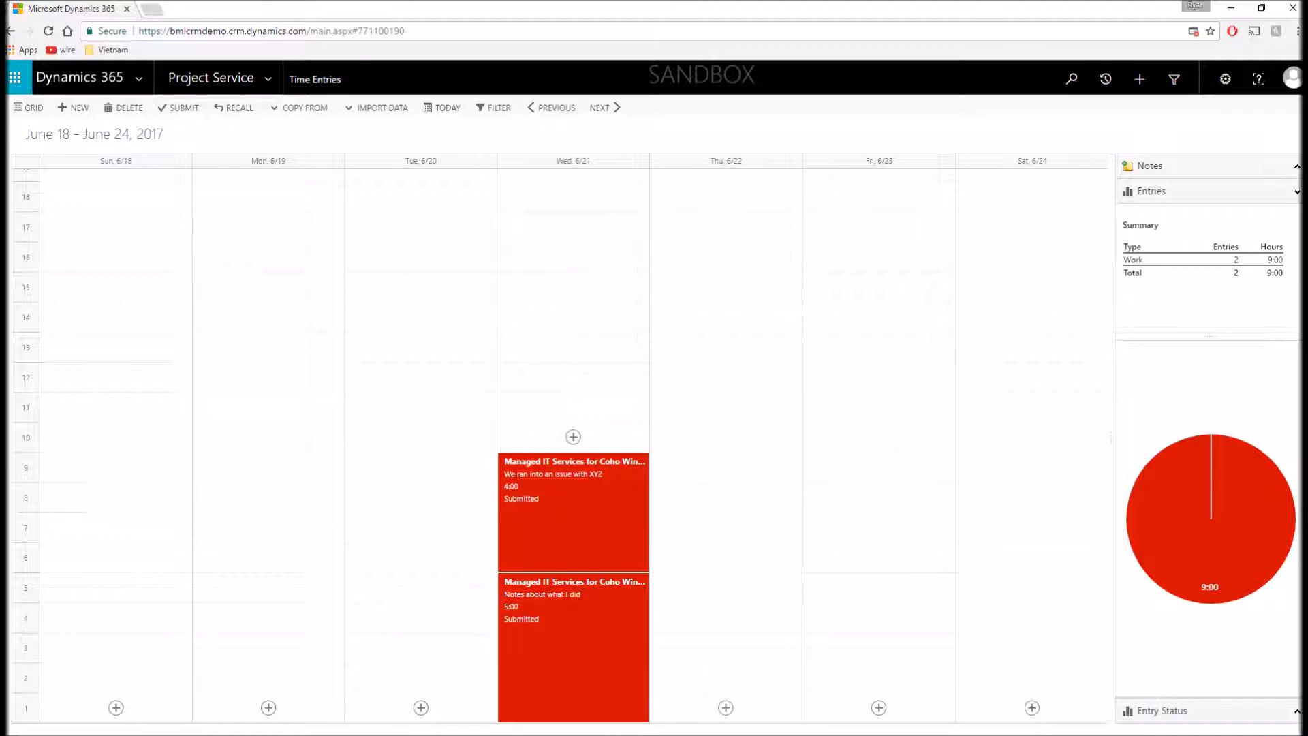
Start a Saturday 6/24 entry: 3 hours on the Coho Winery project's Imaging task.
left_click(1032, 707)
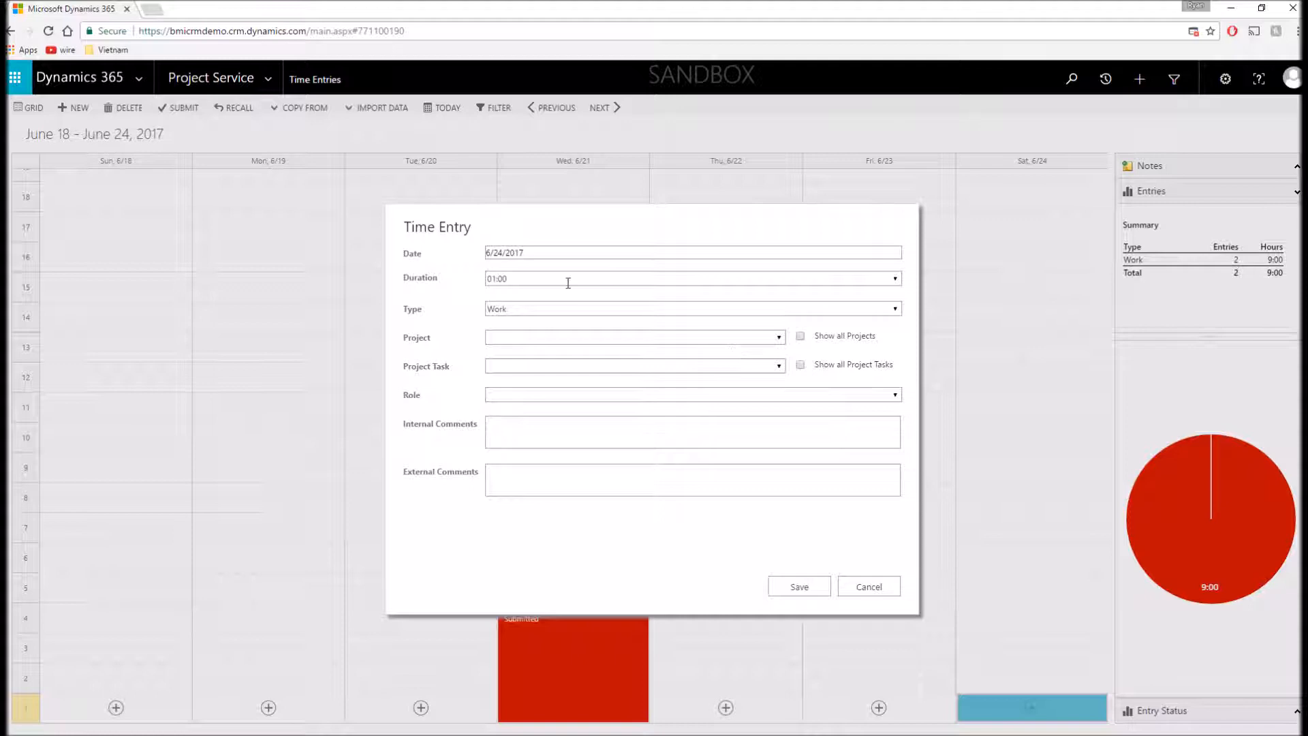
left_click(894, 278)
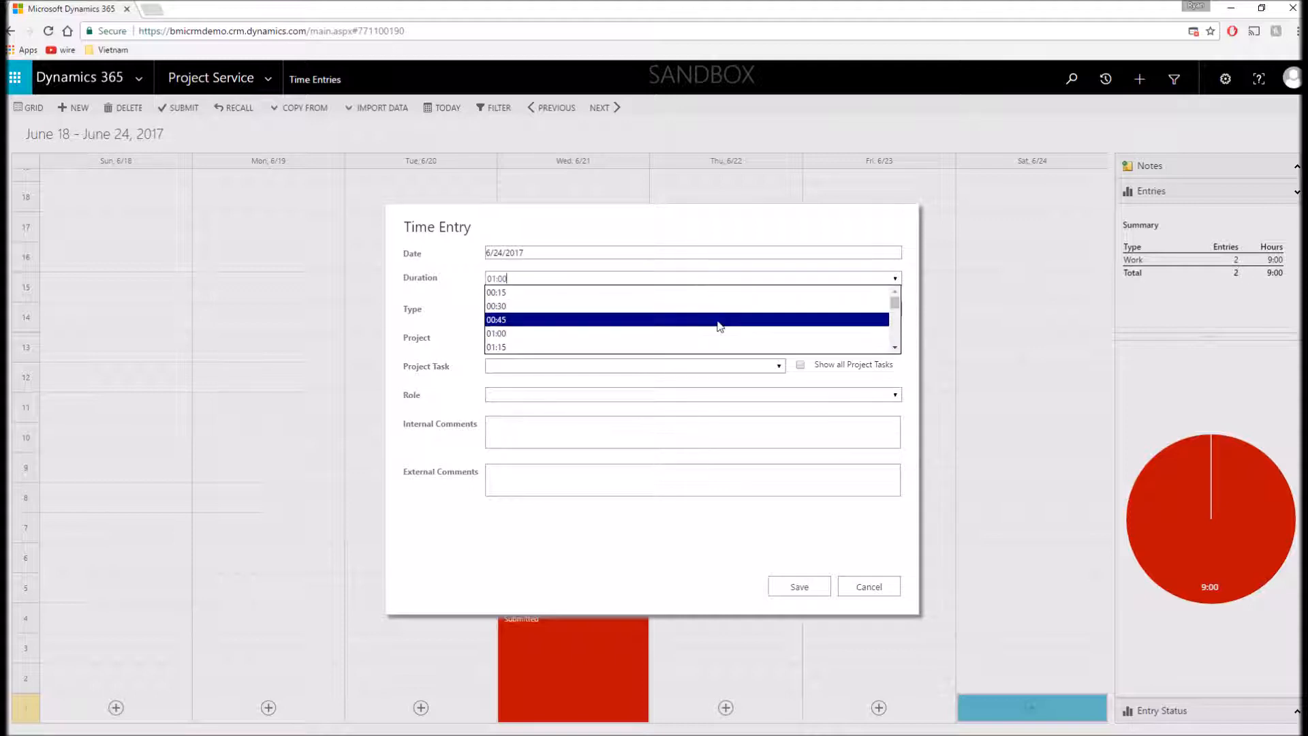
scroll("down", 3)
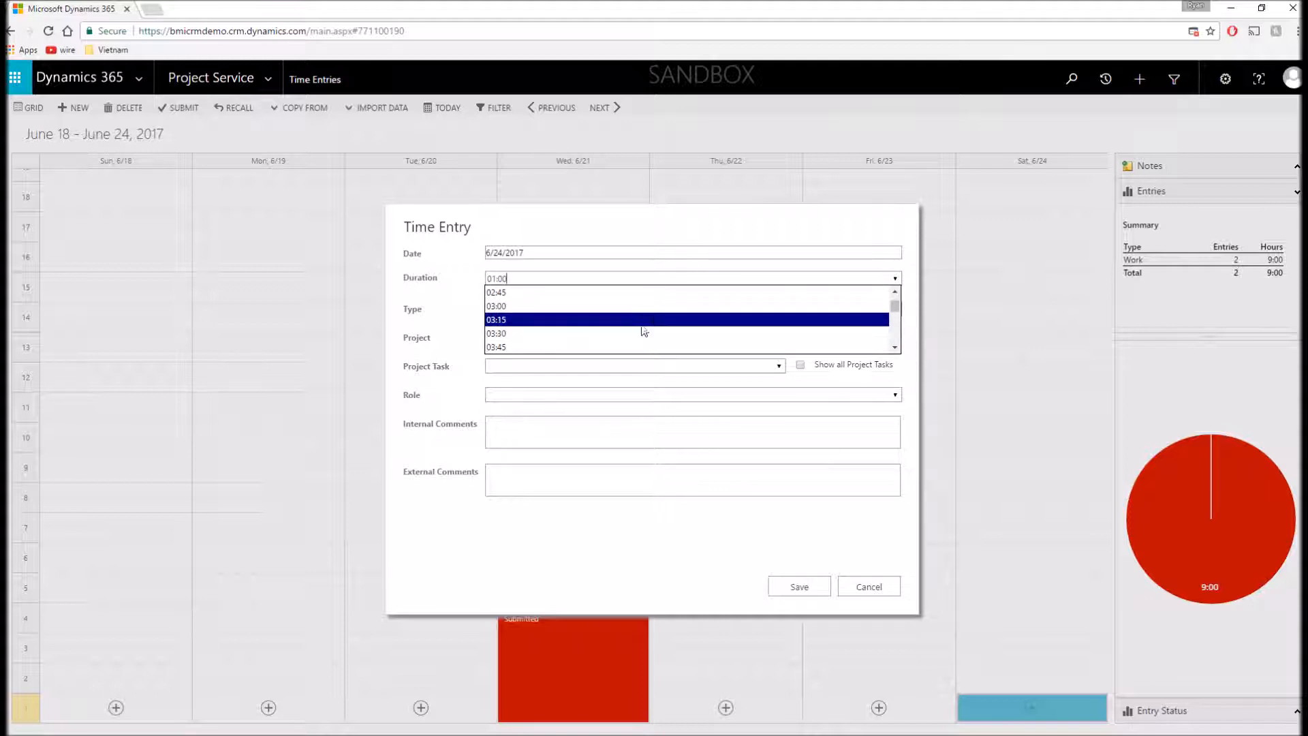
left_click(495, 305)
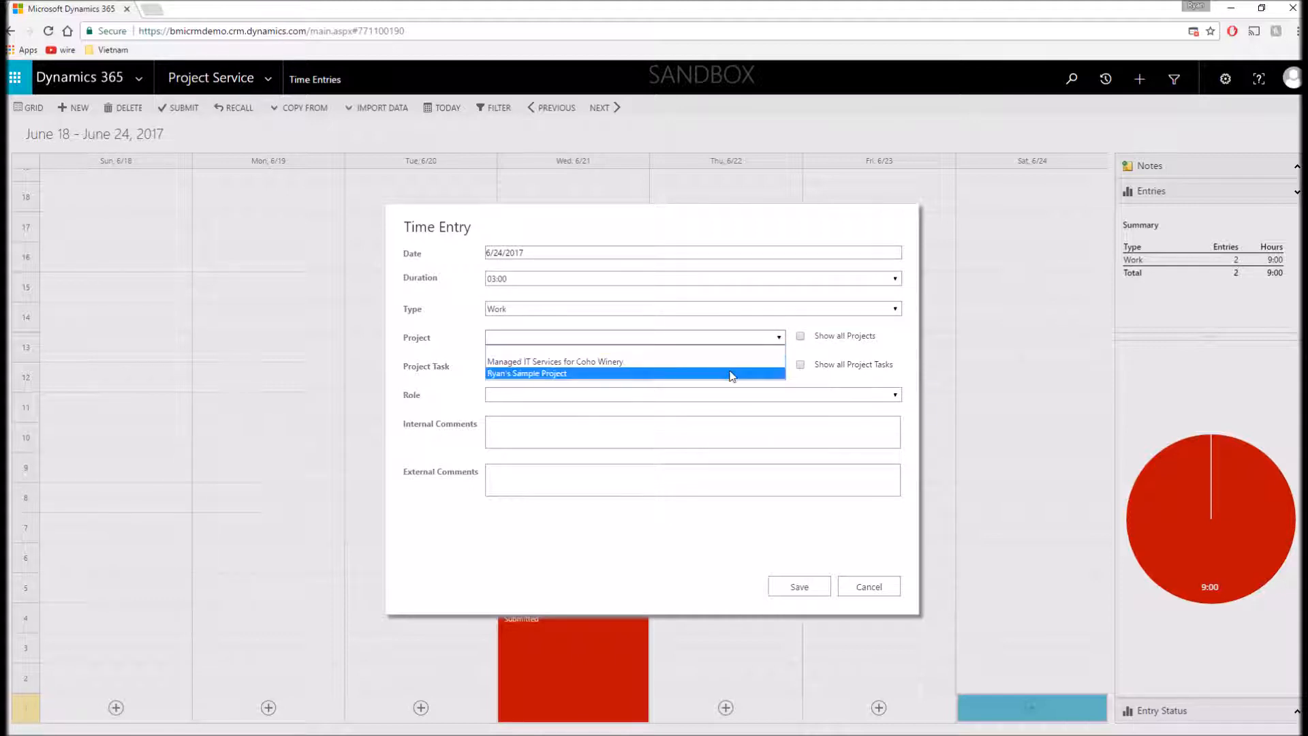
left_click(555, 361)
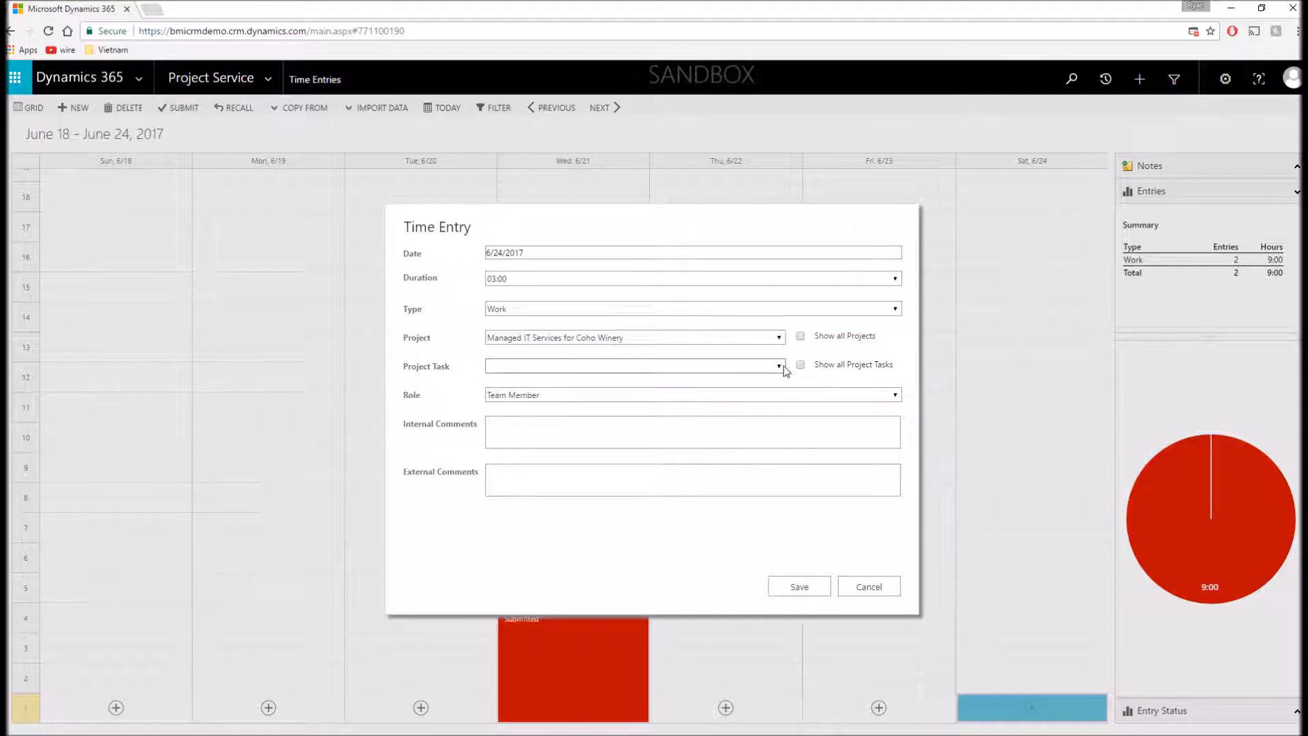
left_click(799, 364)
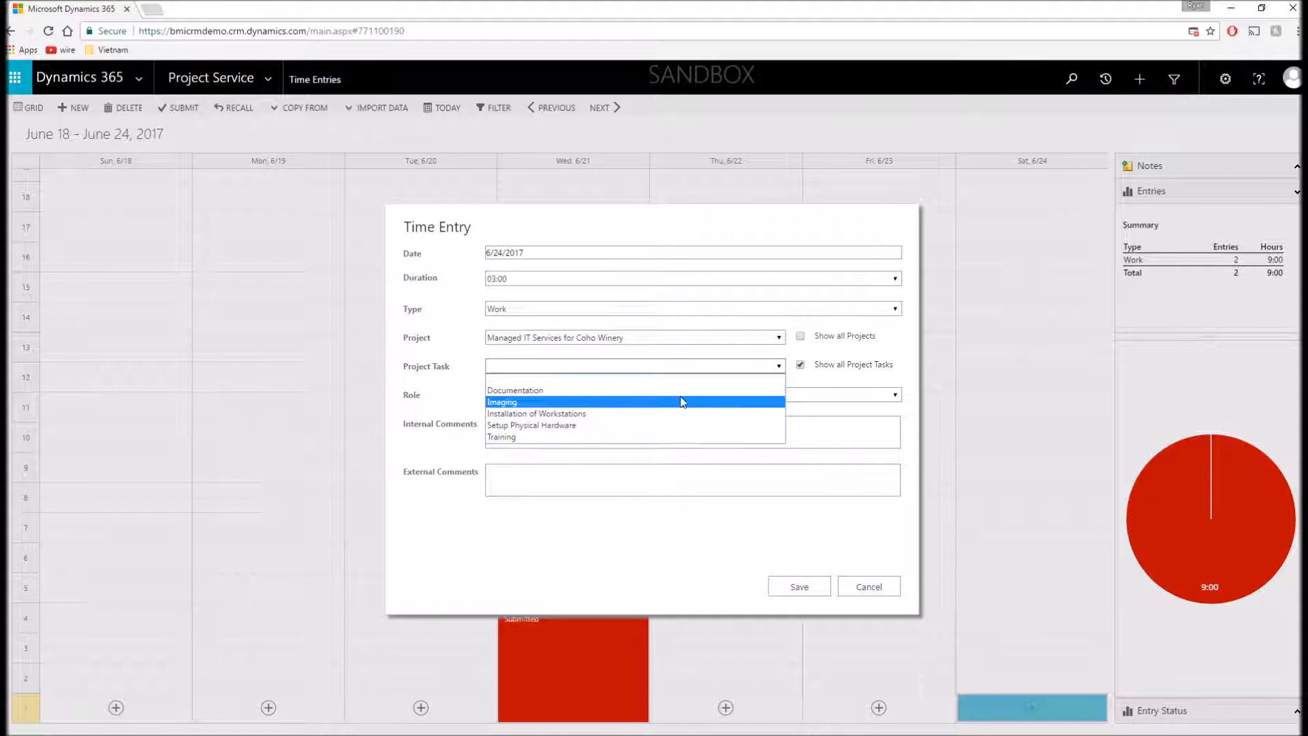
left_click(501, 401)
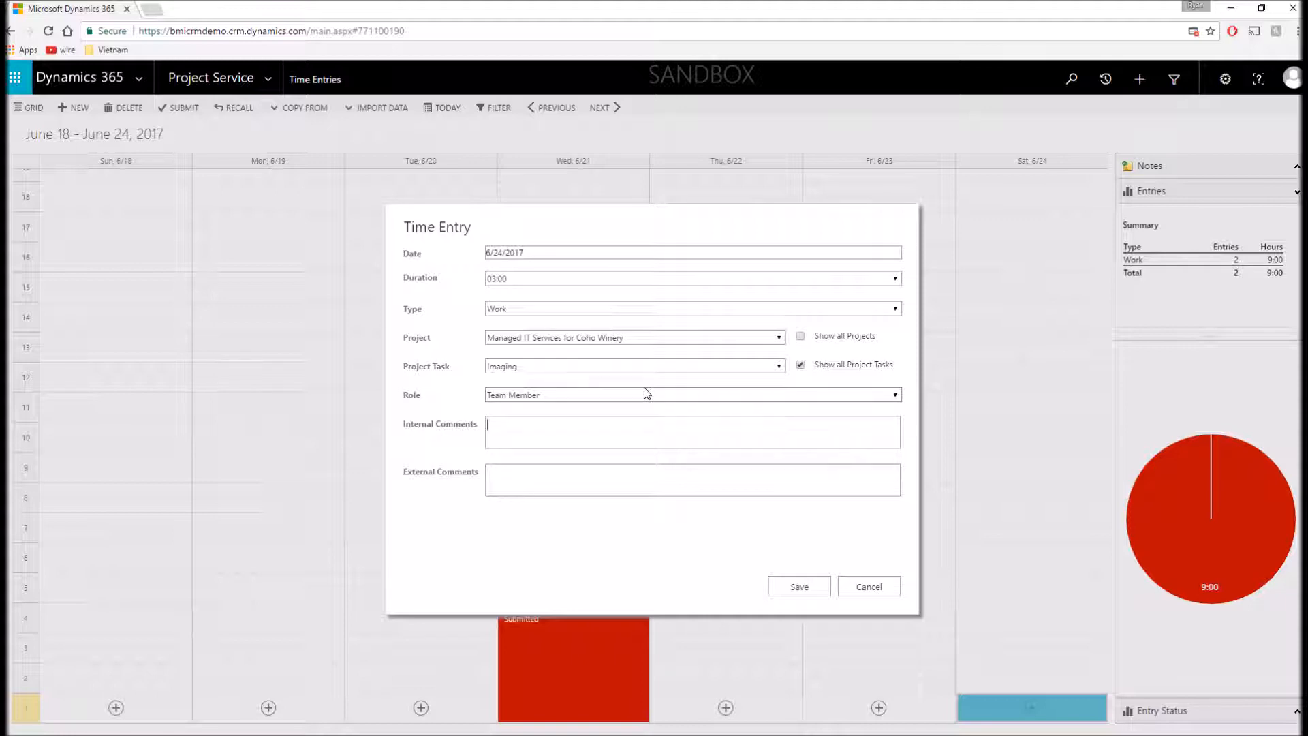
Add internal comment 'internal' and external comment 'invoice', then save the draft entry.
type("internal")
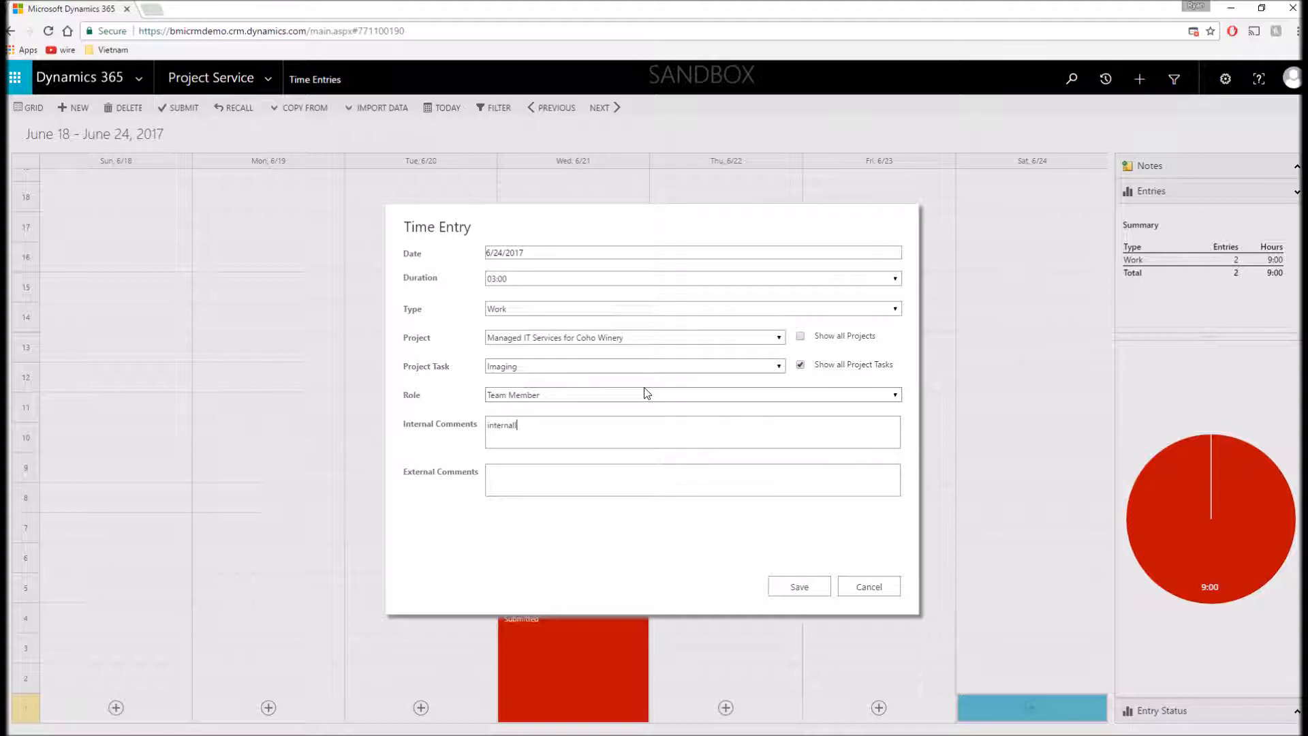
left_click(691, 479)
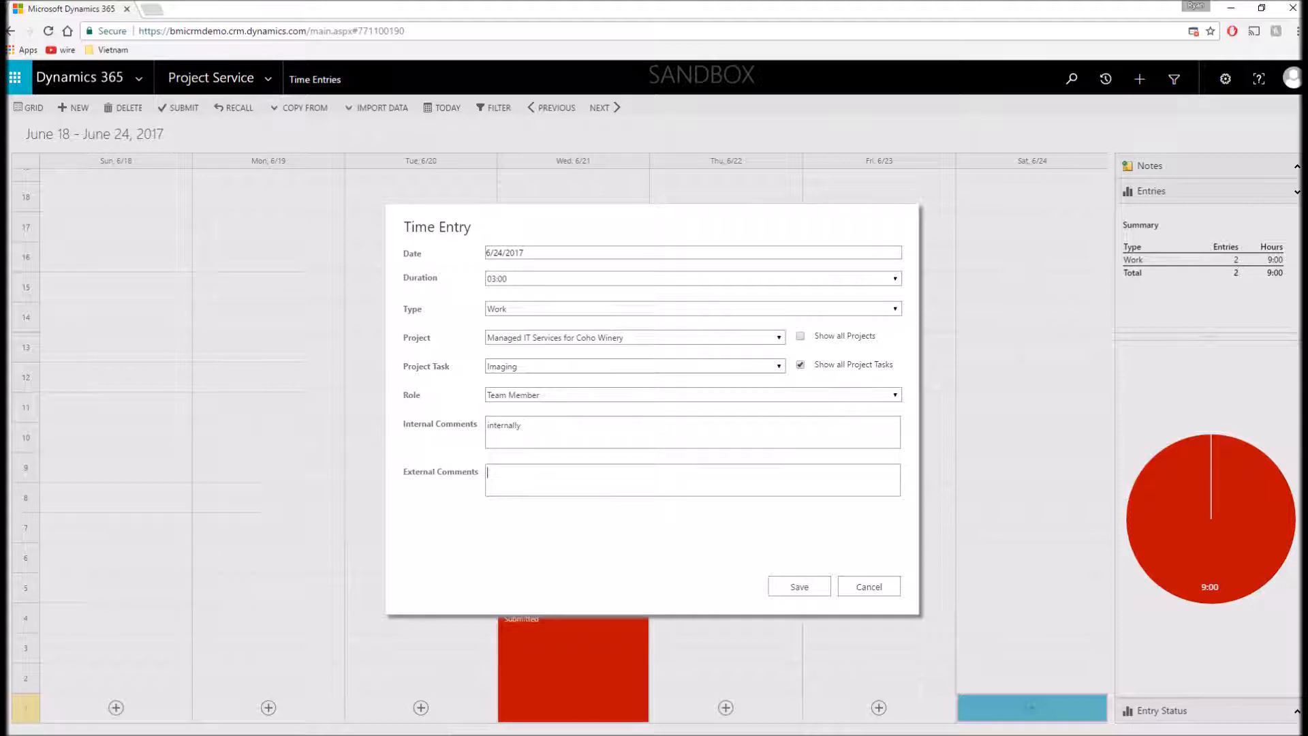
type("invoices")
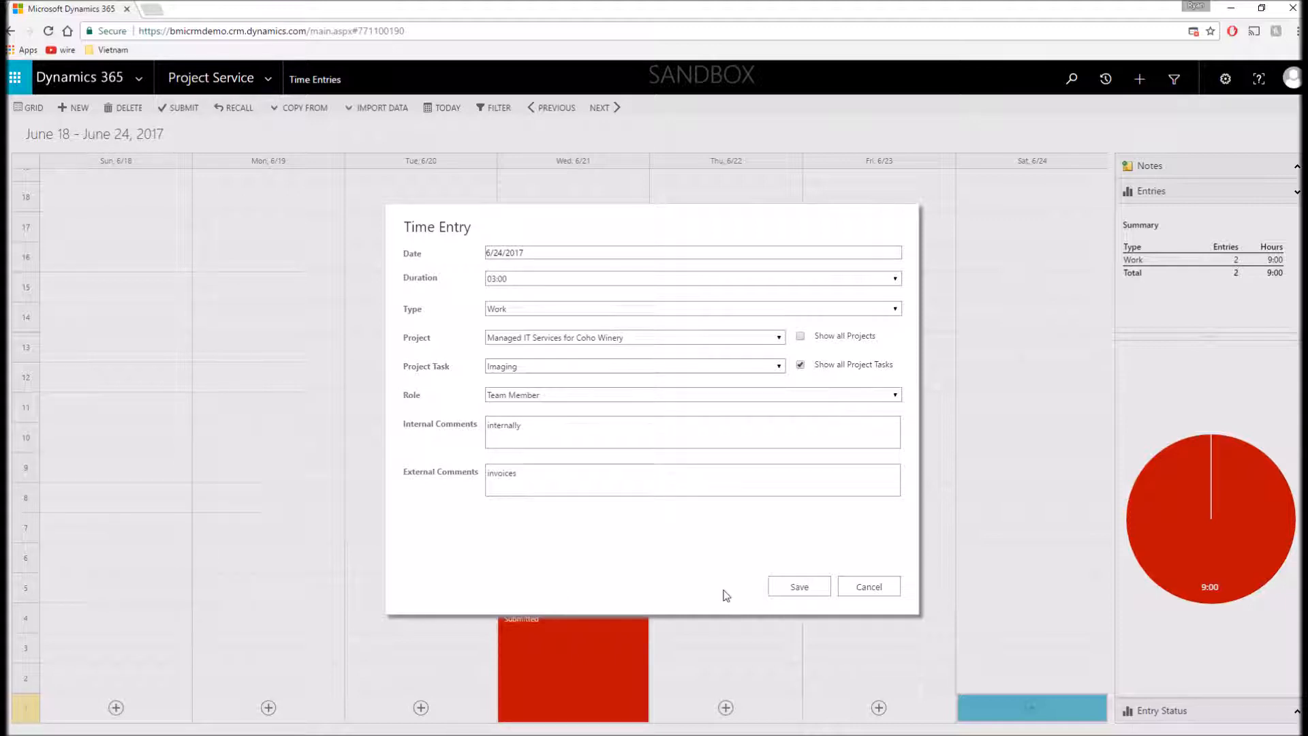
left_click(798, 586)
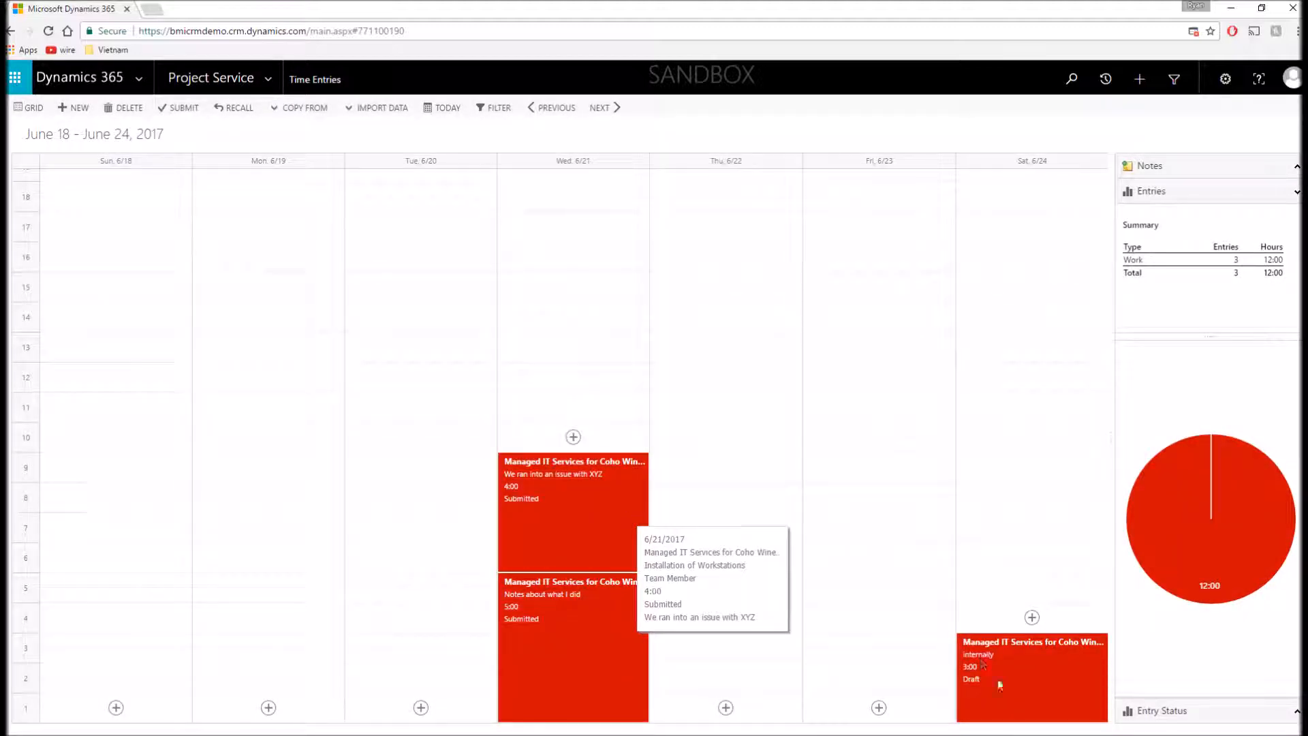
mouse_move(492, 278)
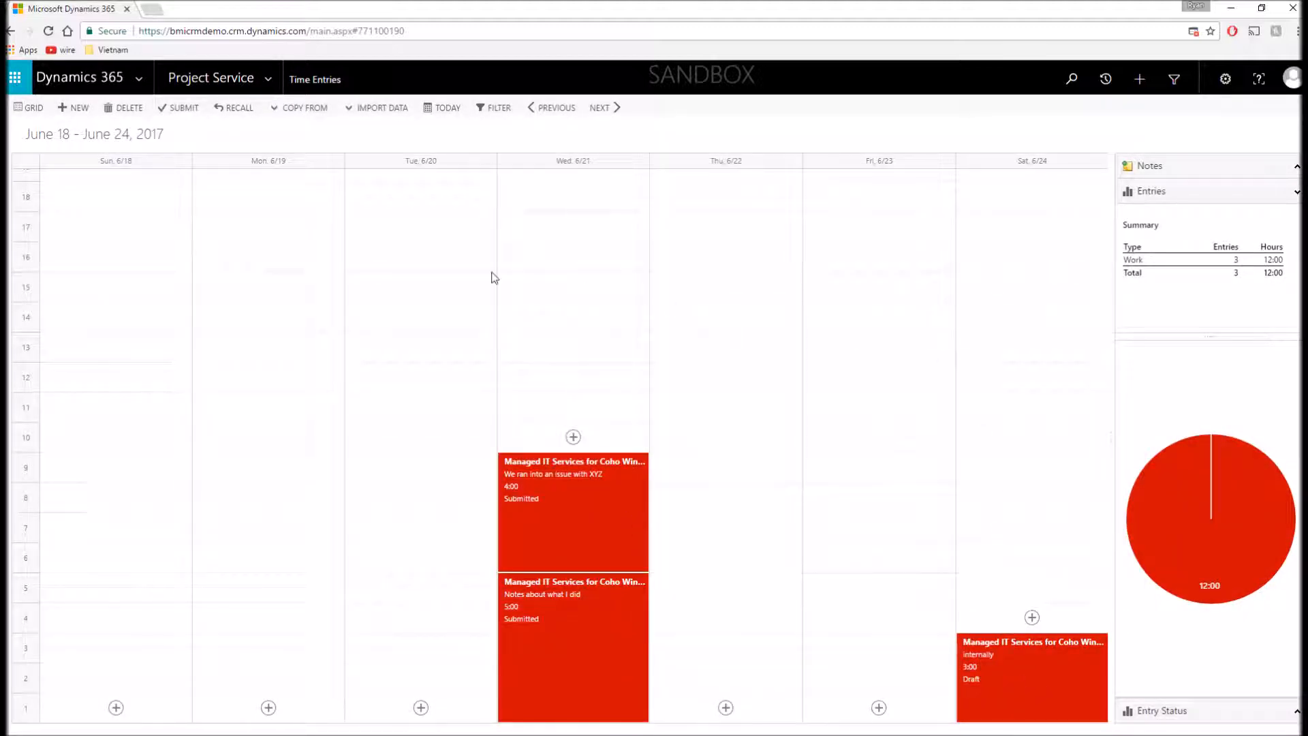
Submit the June 24 draft Imaging entry and dismiss the confirmation.
left_click(183, 107)
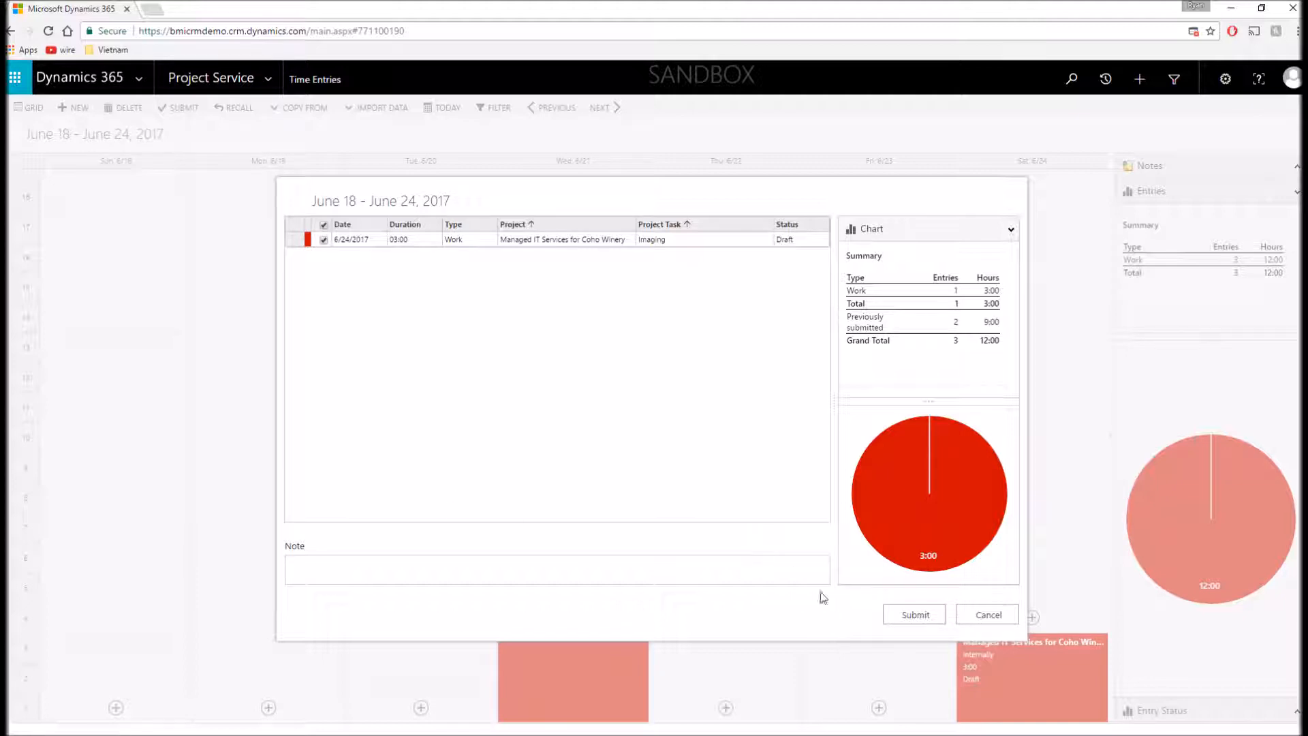
left_click(914, 614)
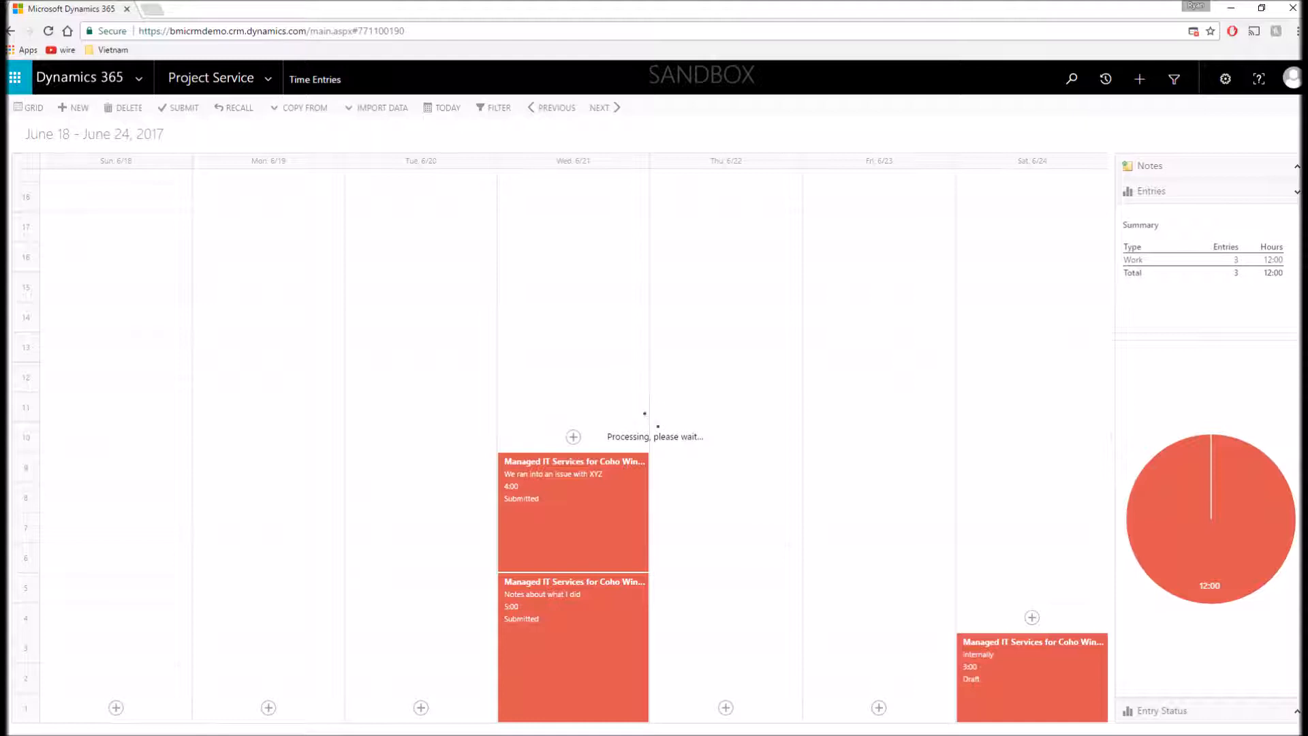
left_click(182, 107)
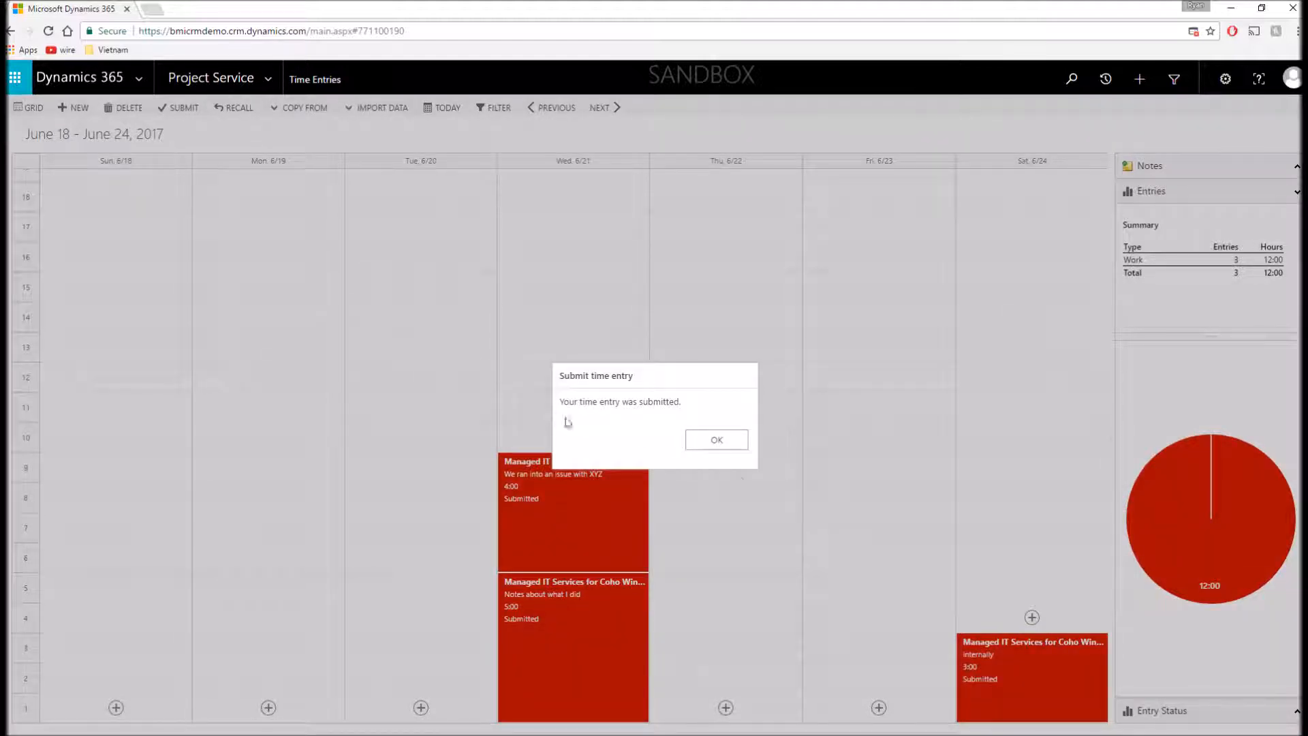
mouse_move(553, 484)
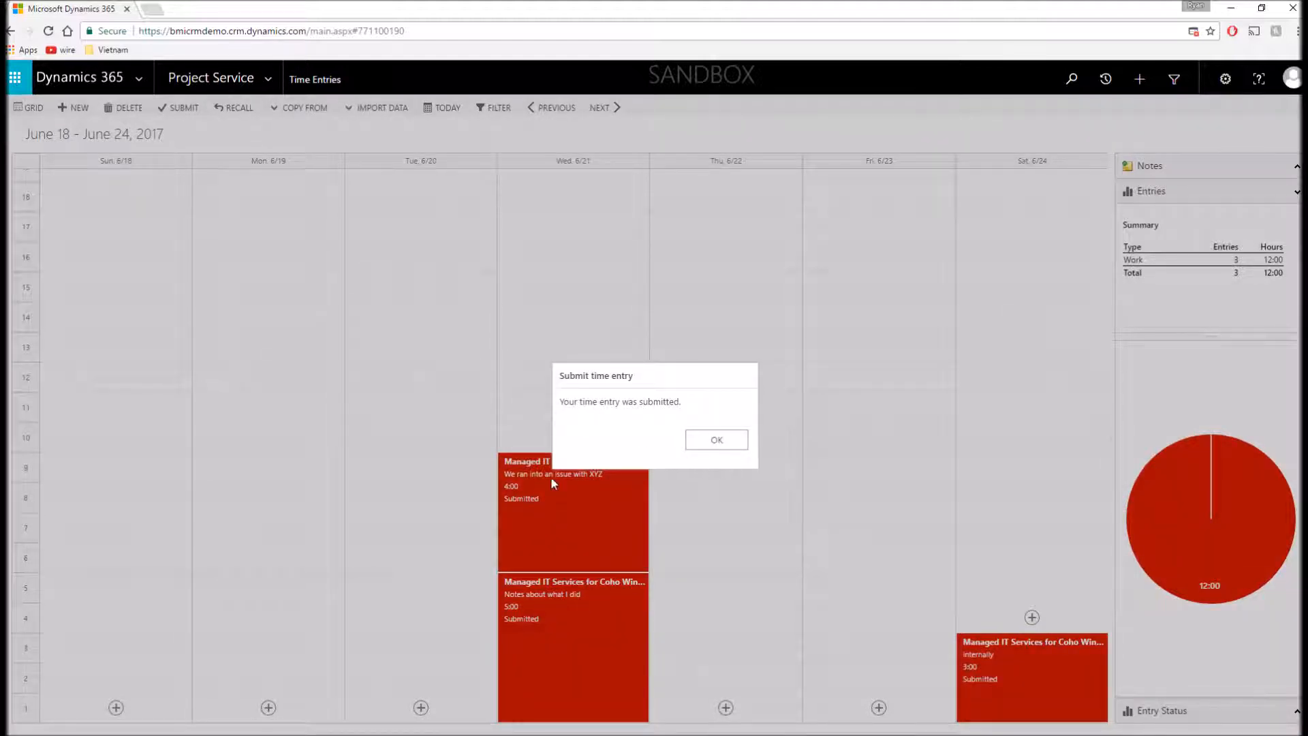
left_click(715, 439)
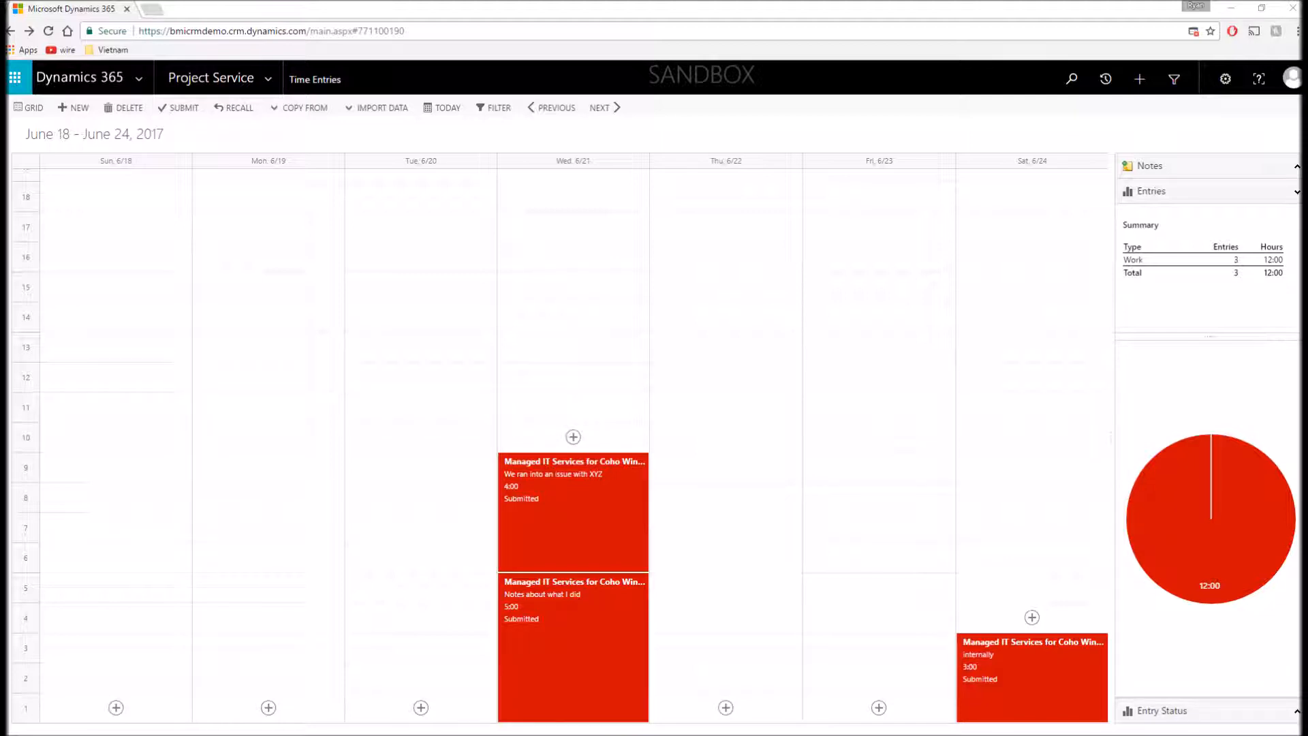
Approve Ryan Talsma's 3-hour Coho Winery Imaging time entry from Project Approvals.
left_click(215, 77)
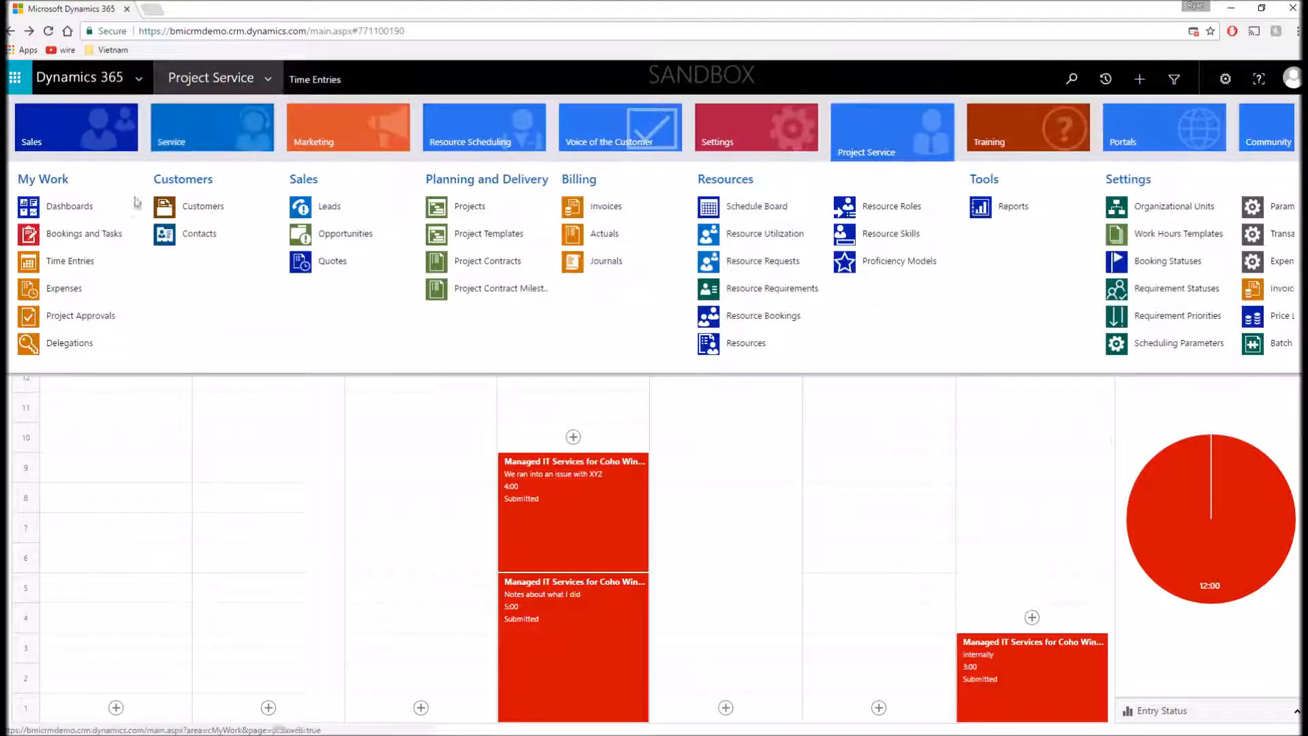
left_click(80, 316)
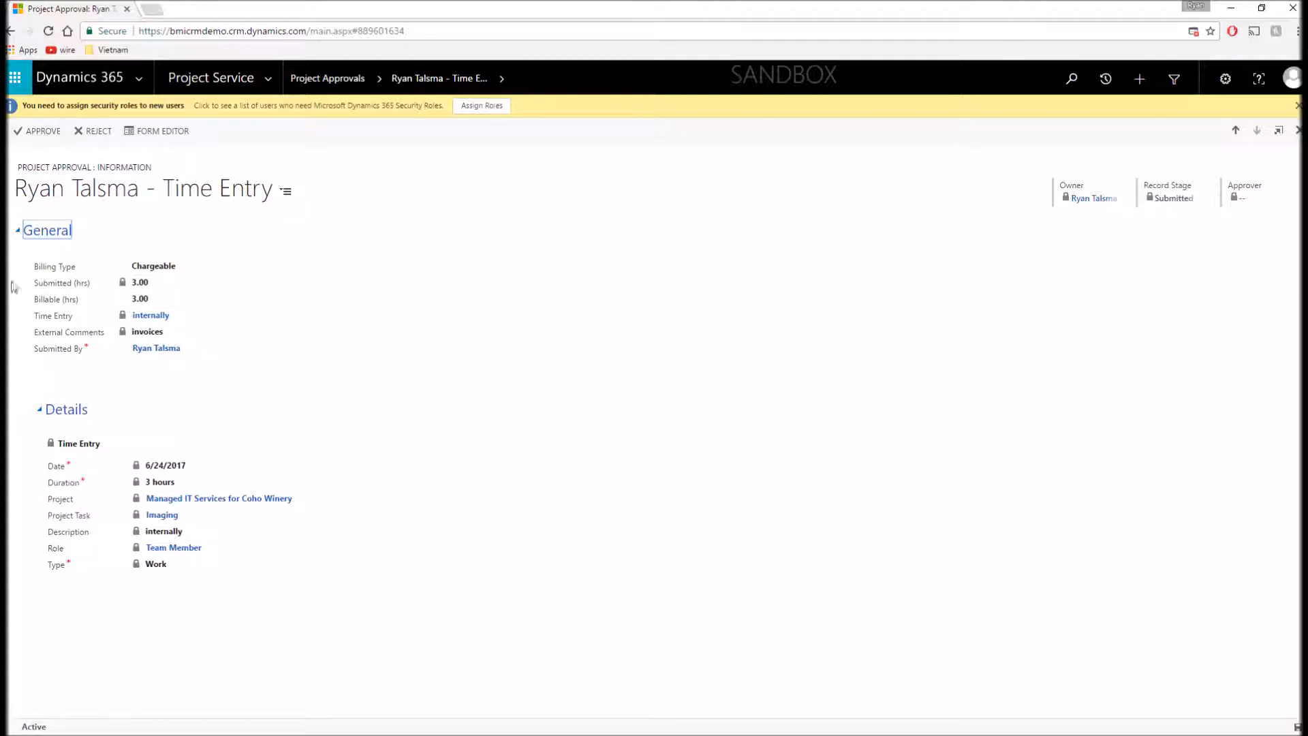
left_click(142, 299)
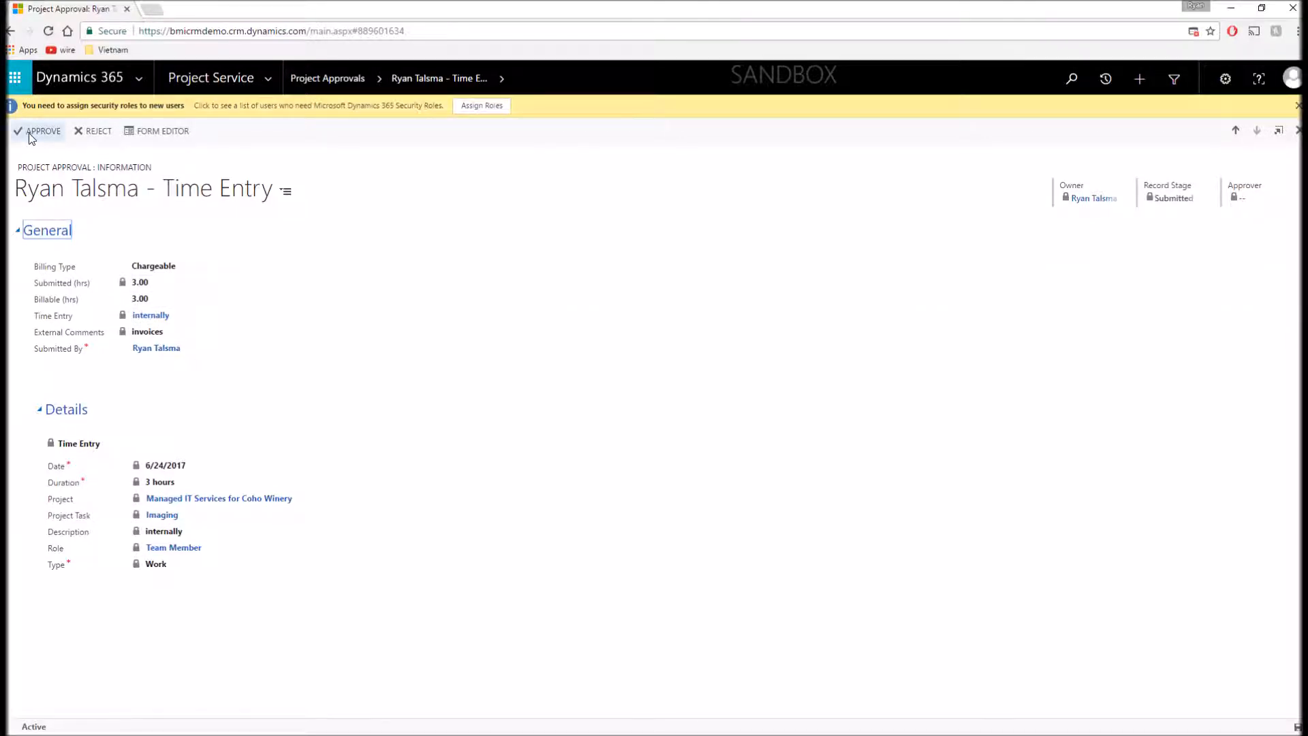
left_click(42, 131)
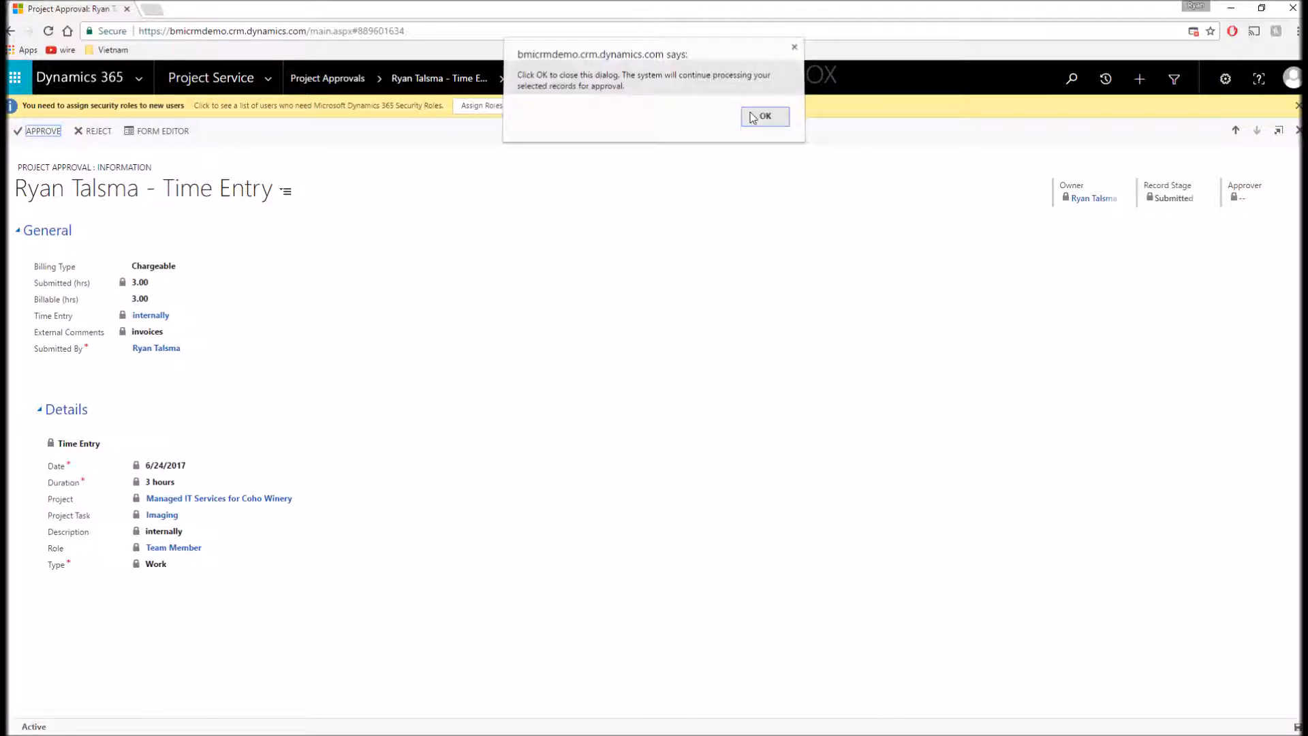
left_click(763, 116)
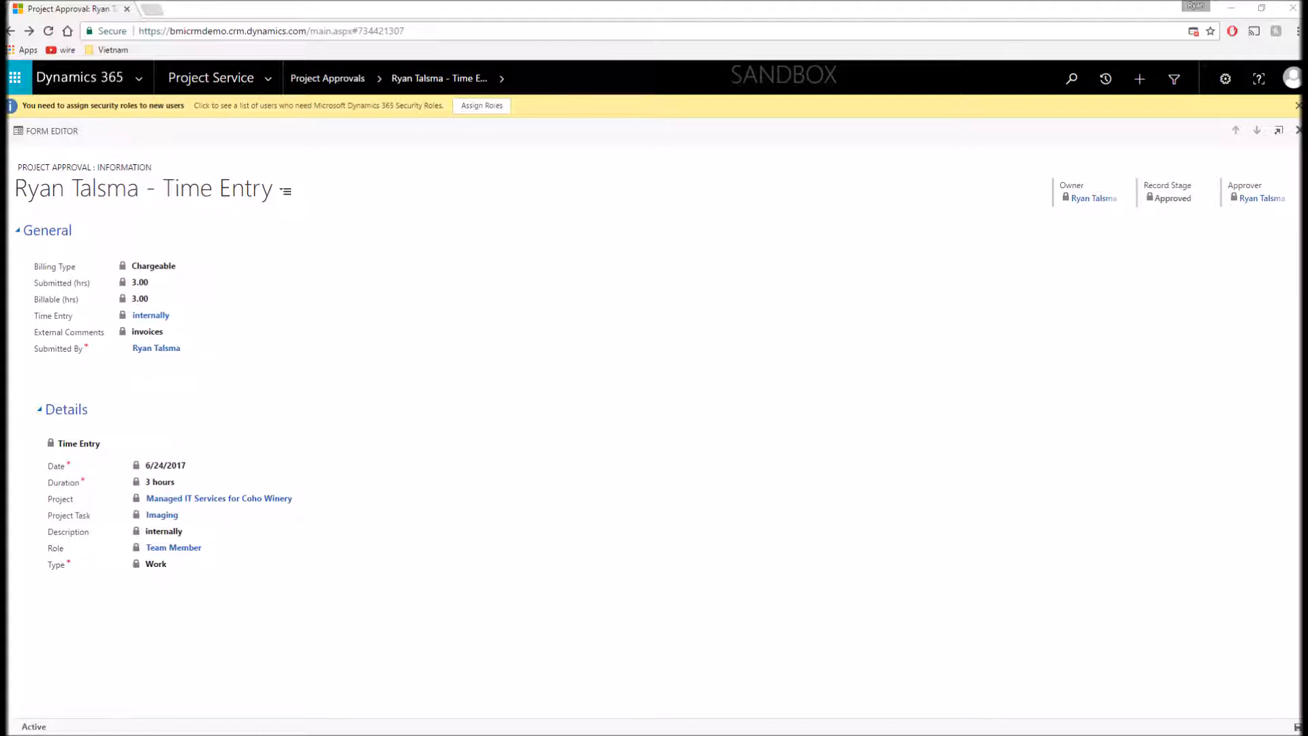
left_click(211, 77)
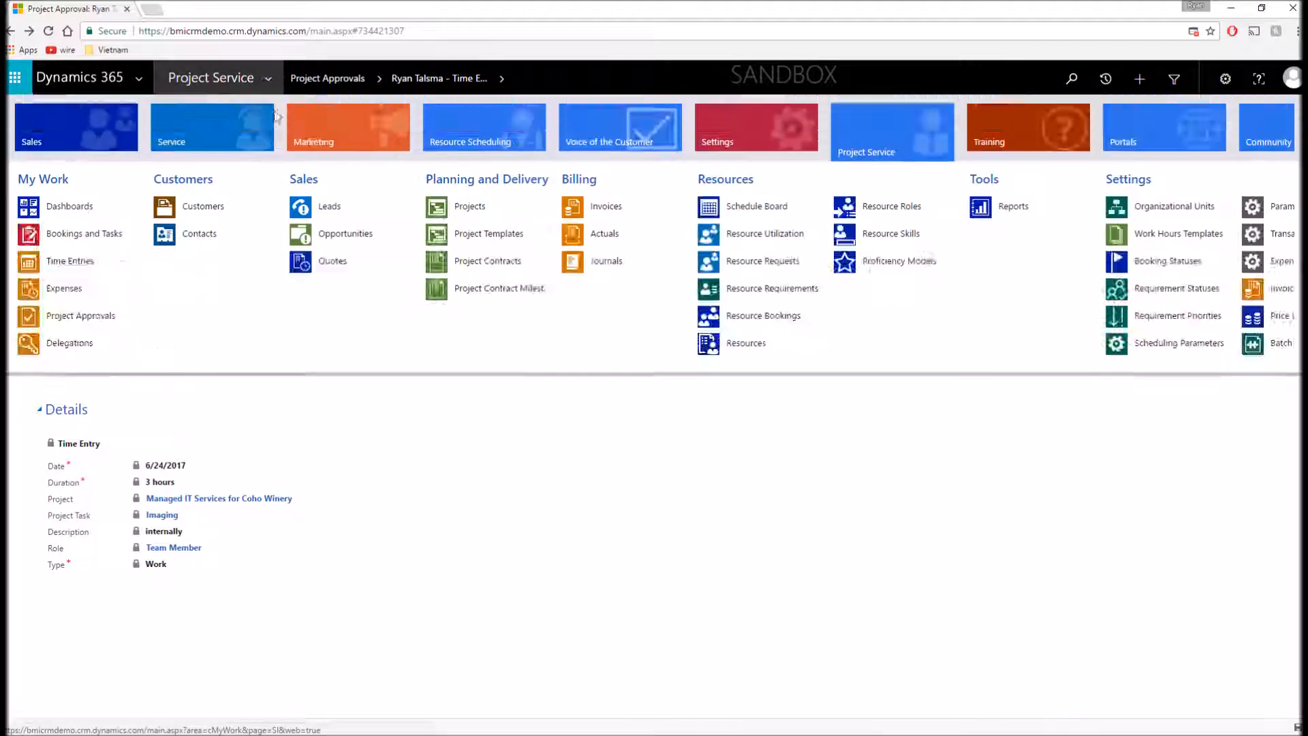
left_click(745, 343)
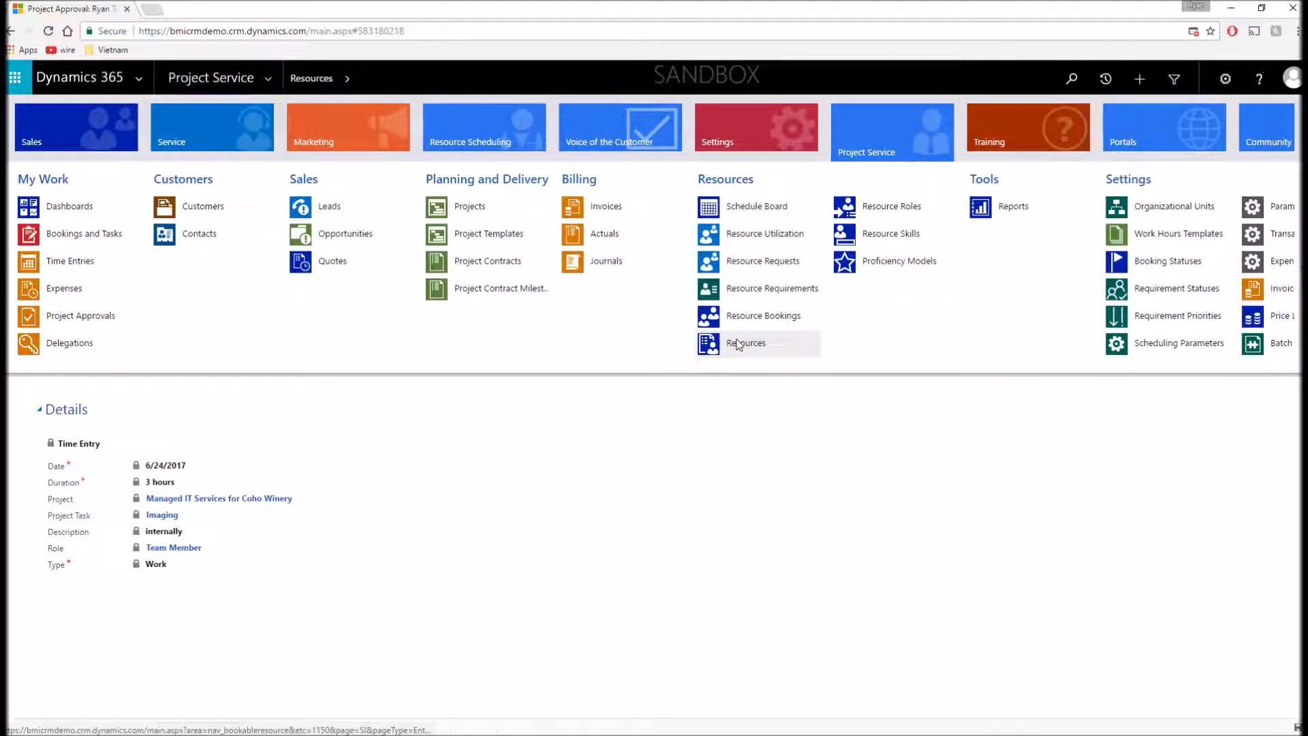
left_click(745, 343)
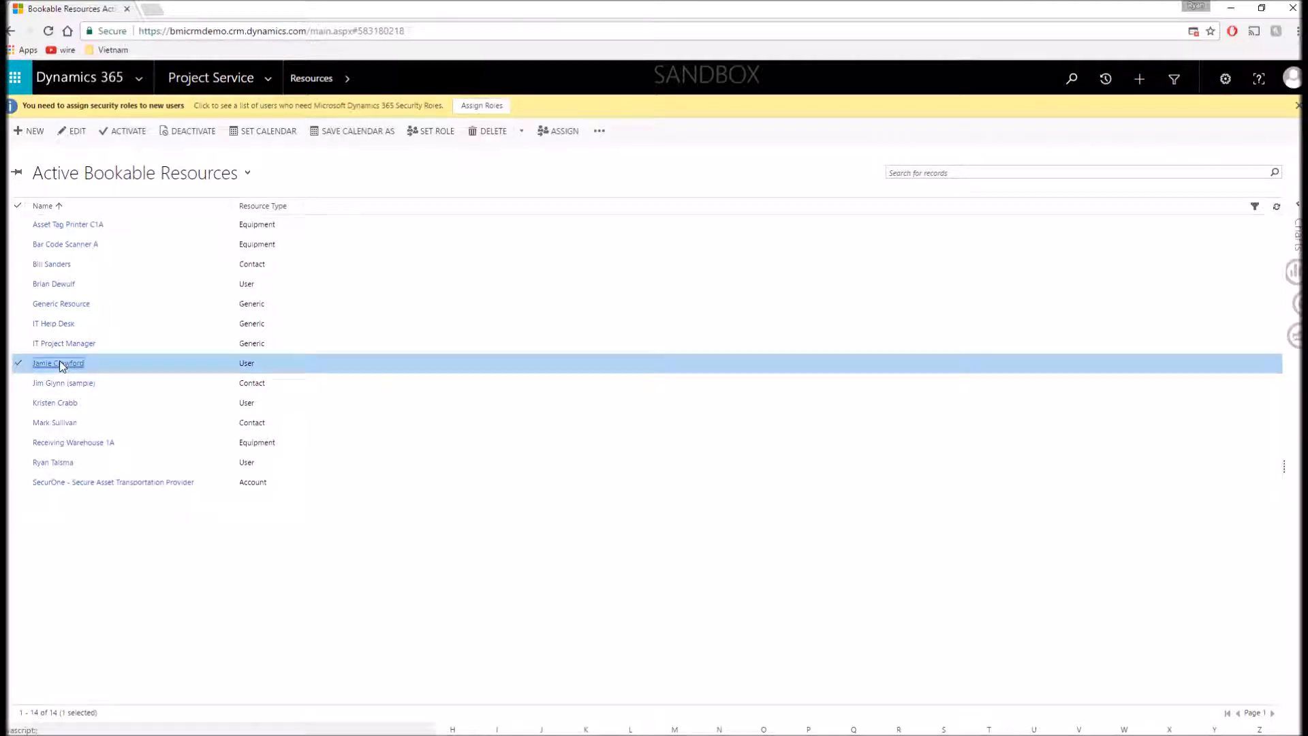
double_click(57, 364)
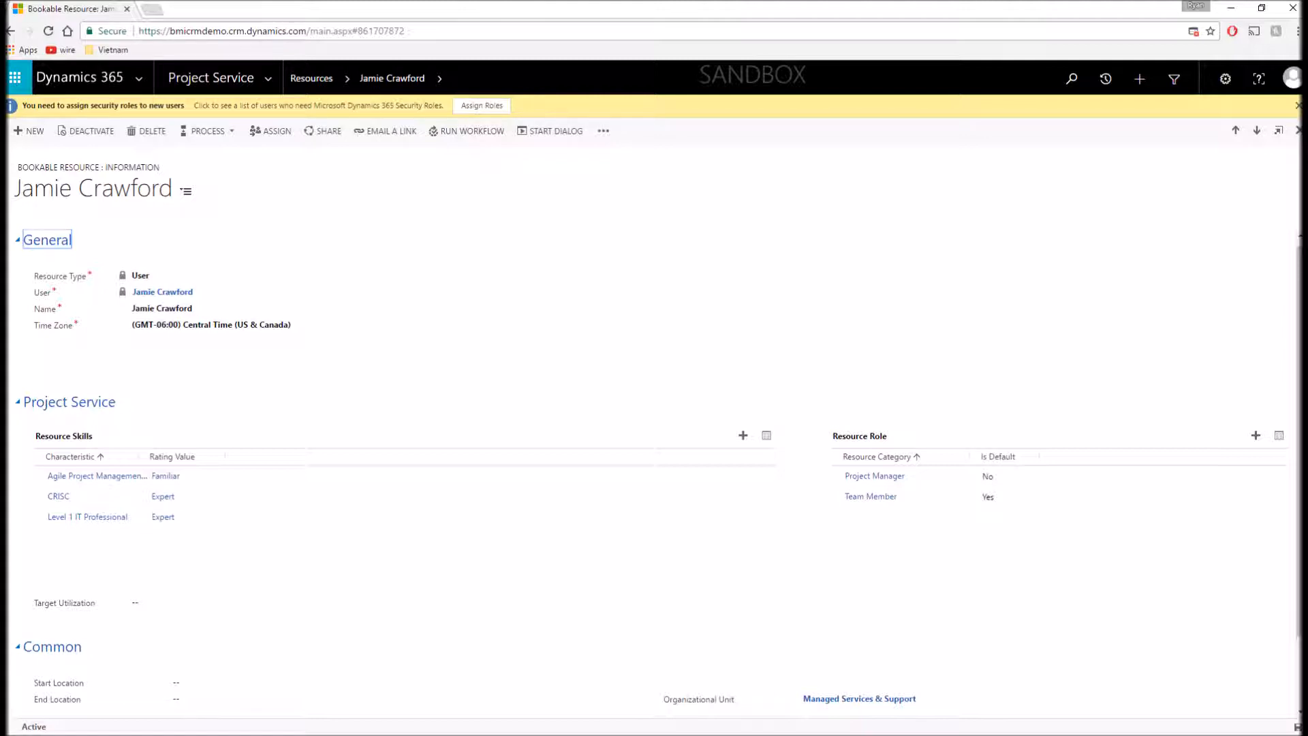
left_click(88, 517)
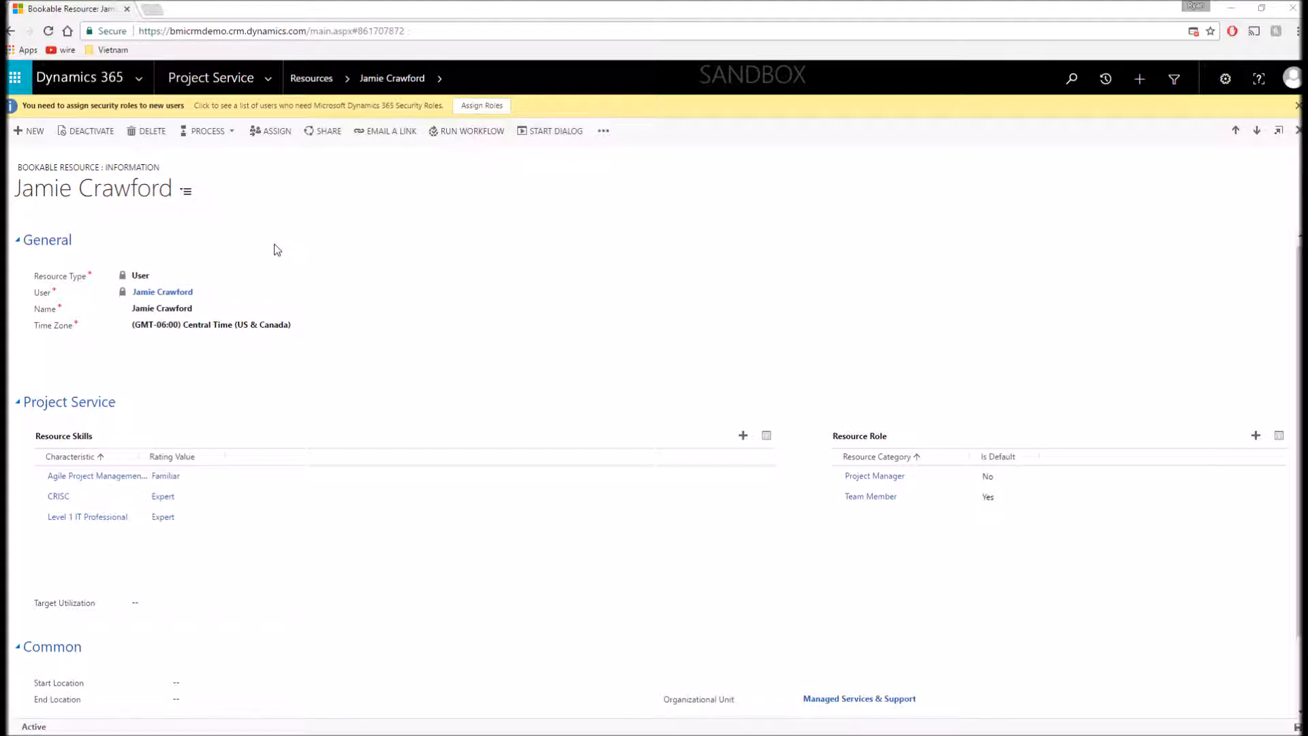
left_click(211, 78)
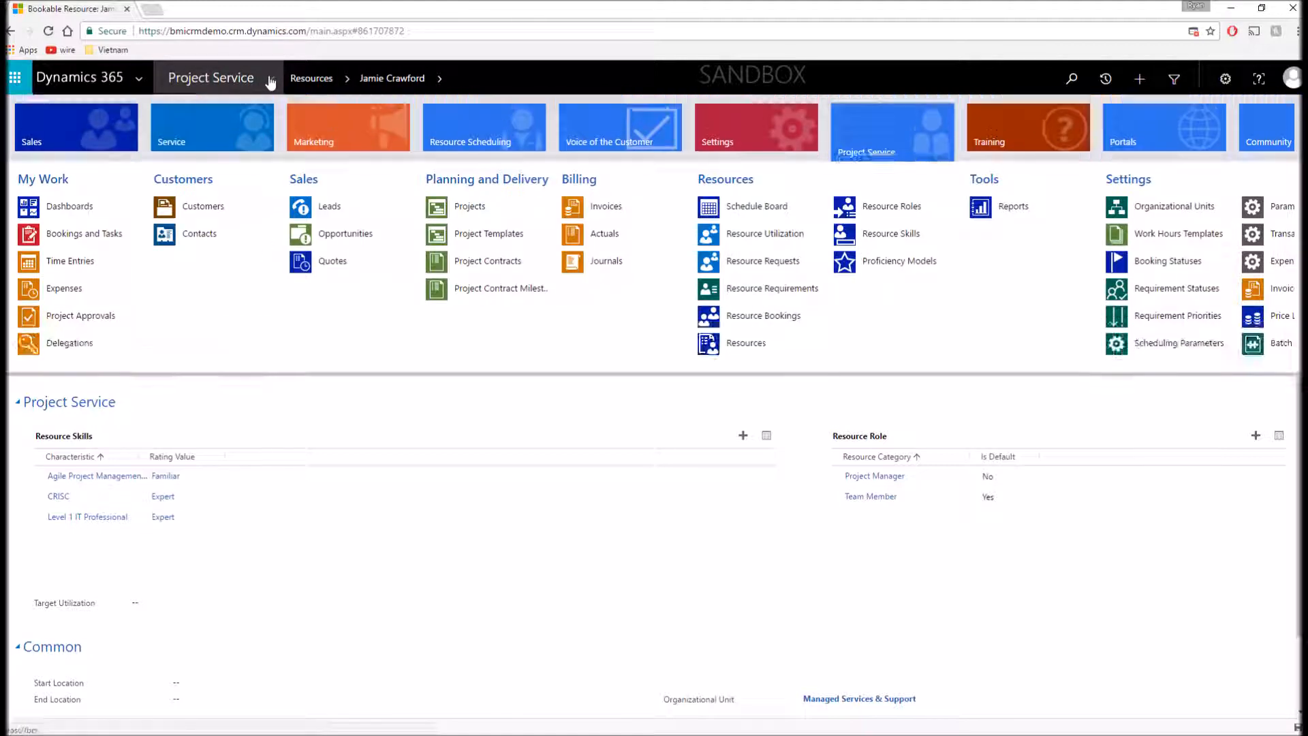